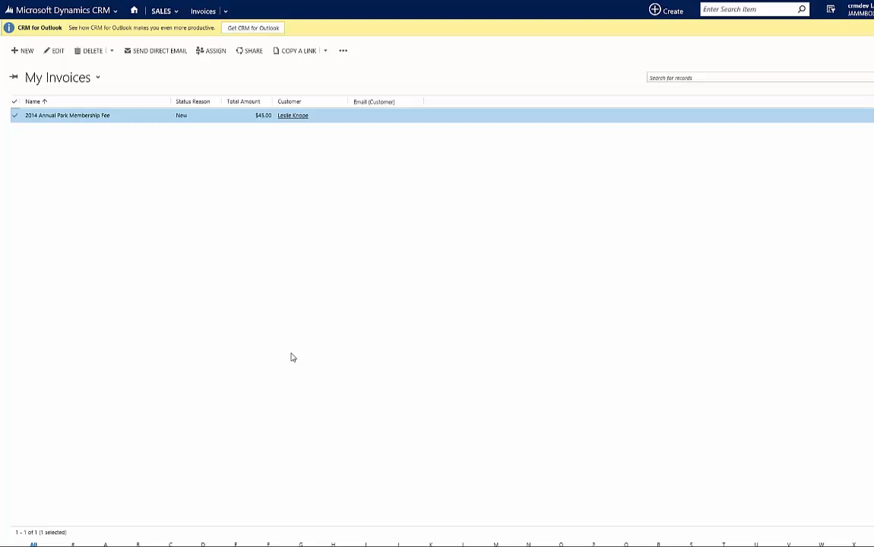
mouse_move(277, 306)
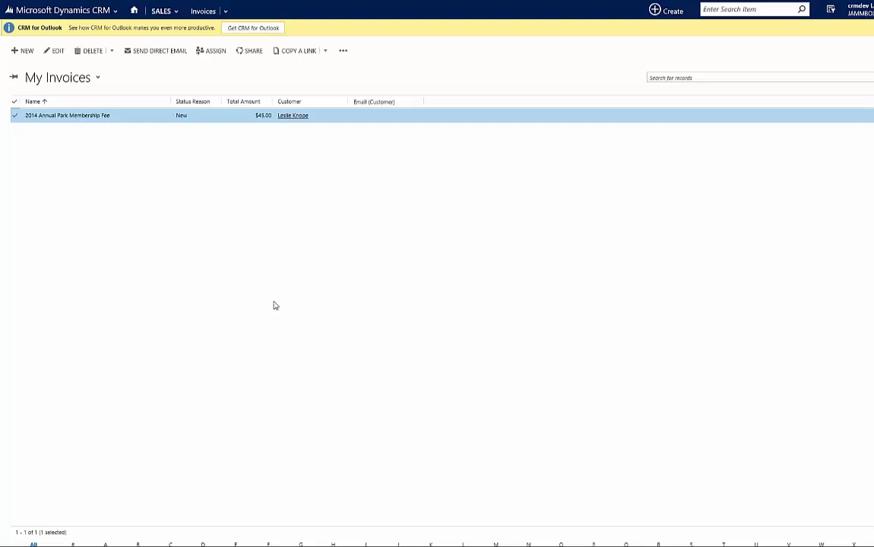
mouse_move(152, 149)
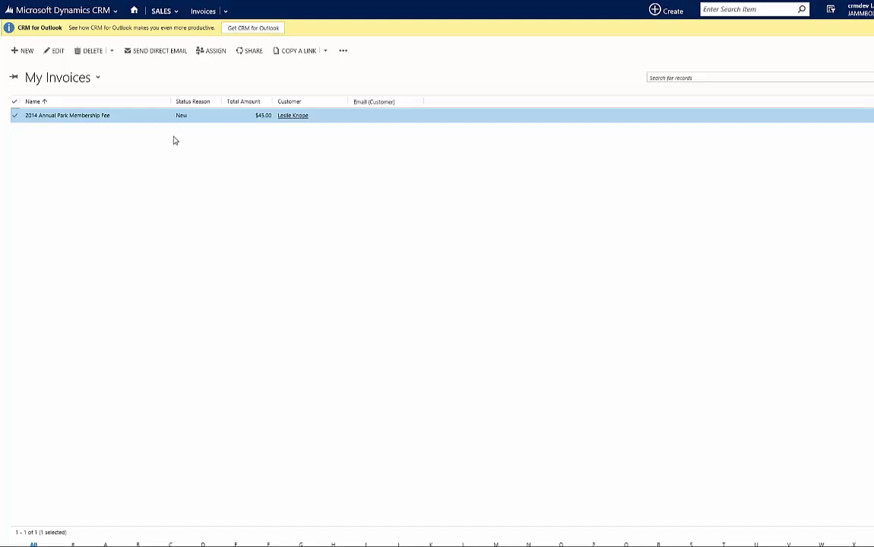
mouse_move(149, 122)
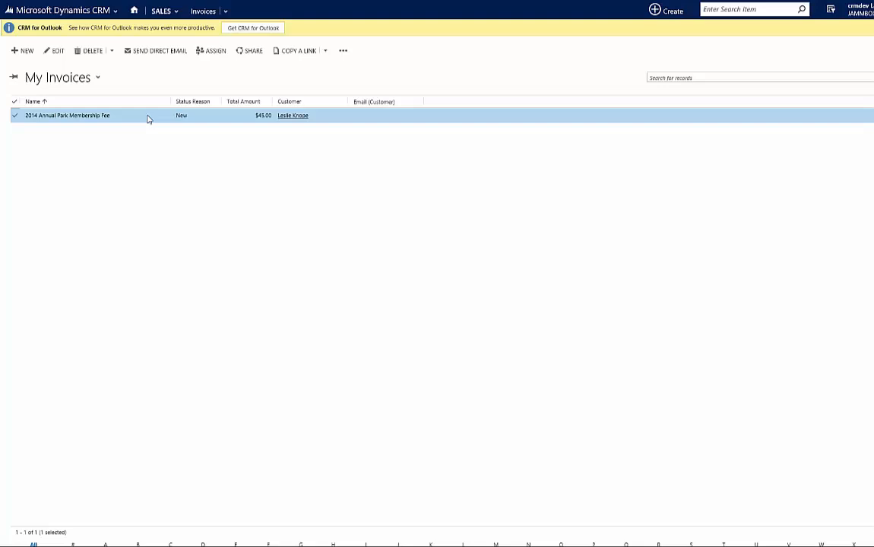
- Start a new process named 'Copy Invoice and Update For 2015'
double_click(69, 115)
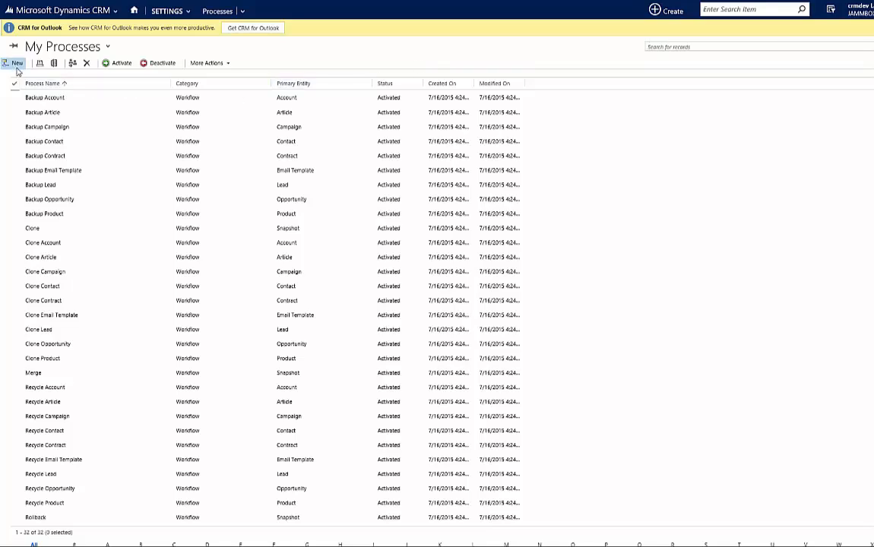
click(18, 63)
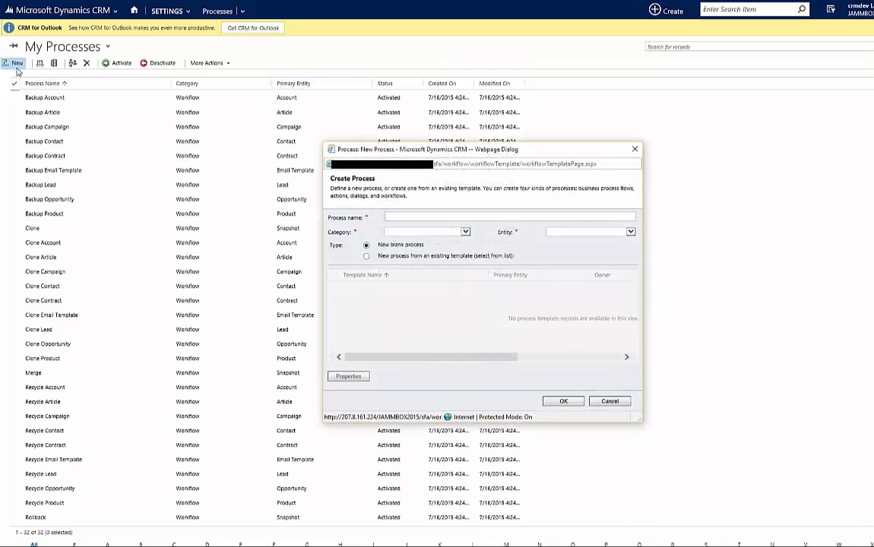
text(Con)
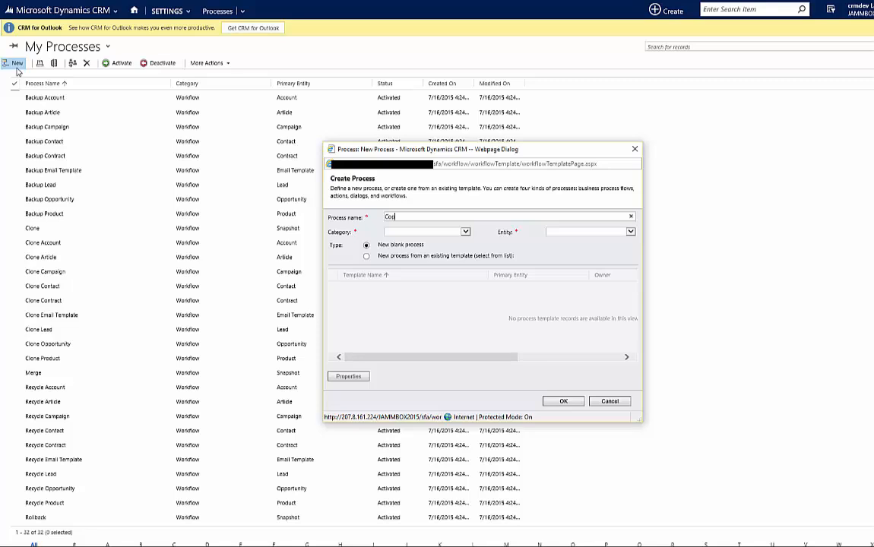
text(Copy Invoice)
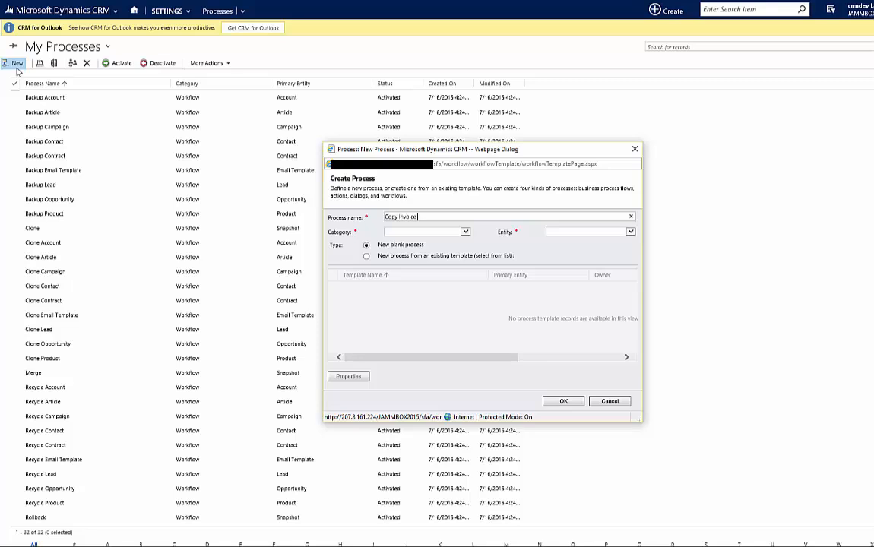
text(and Update)
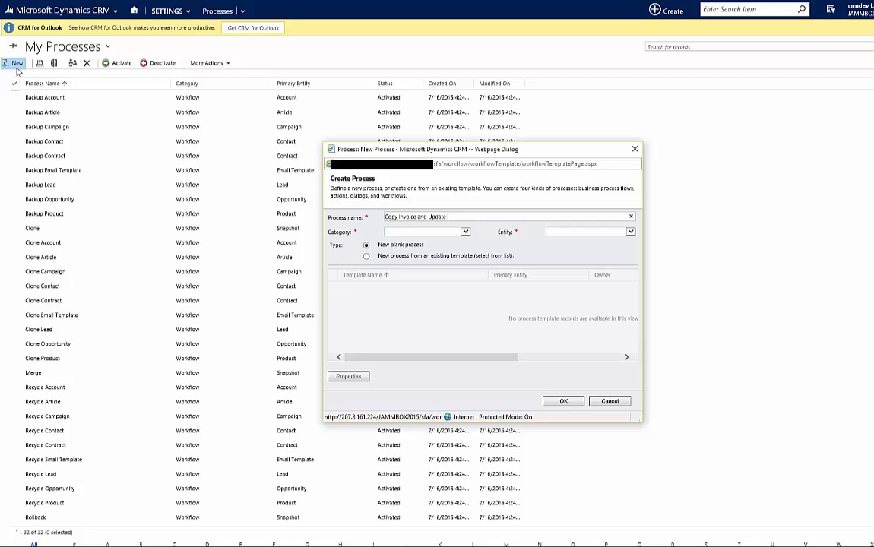
text(For 201)
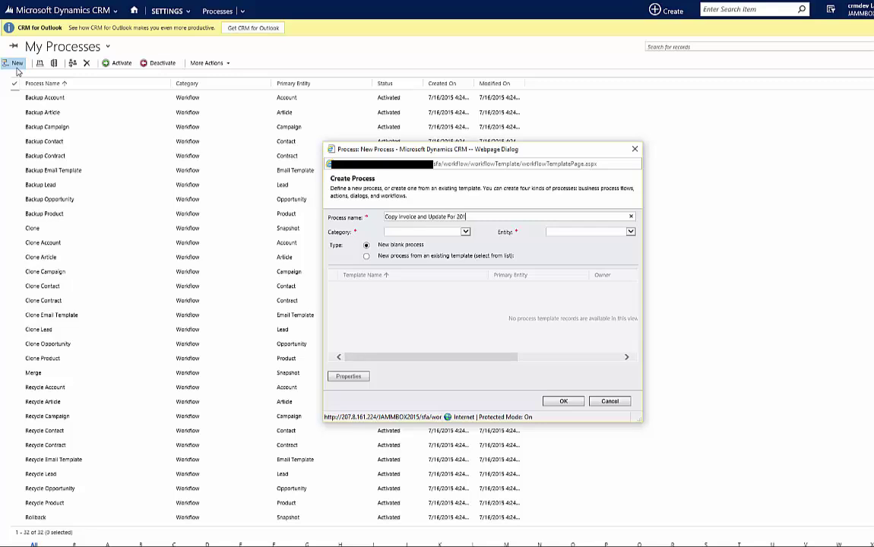
text(5)
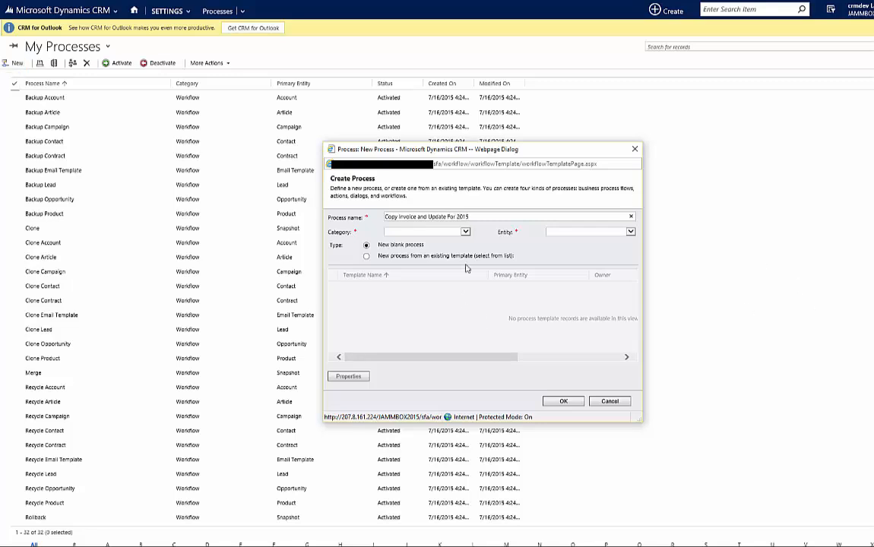
- Set the process category to Workflow and its entity to Invoice, then create it
click(459, 231)
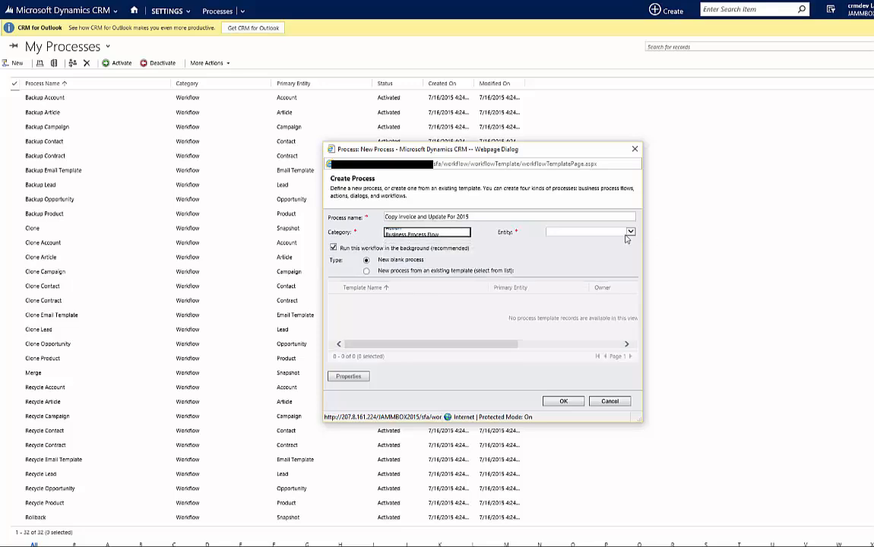
click(628, 231)
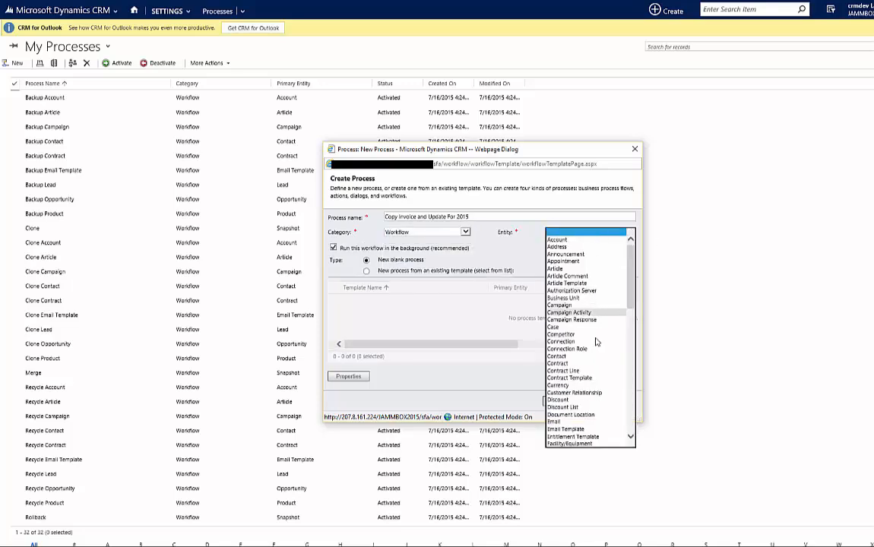
scroll(down, 3)
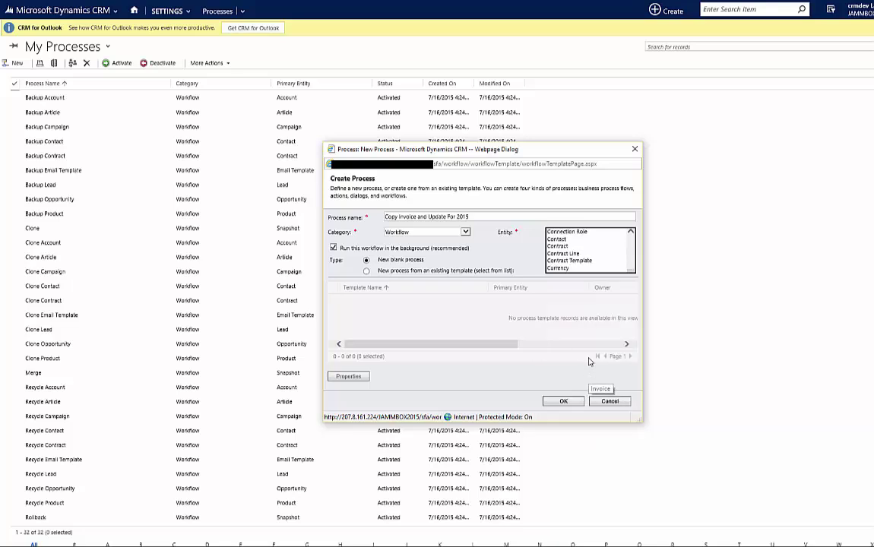
click(563, 401)
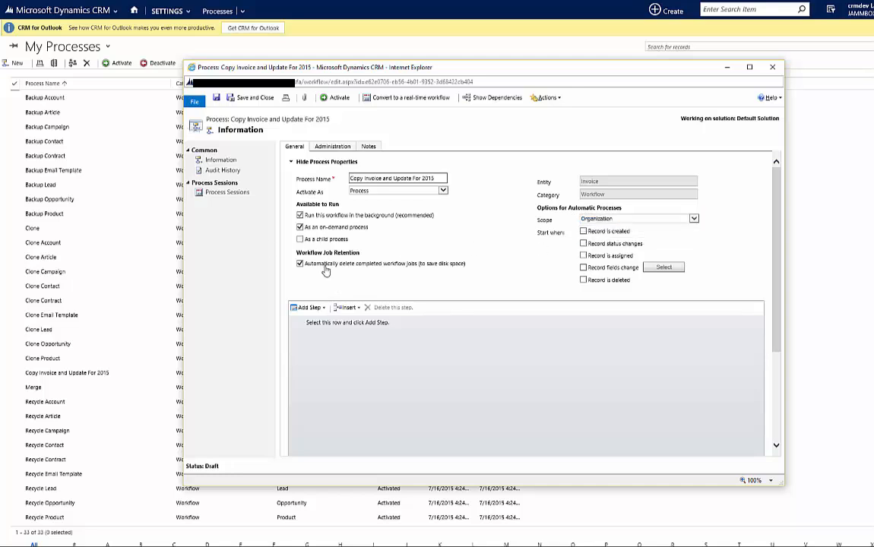
mouse_move(359, 265)
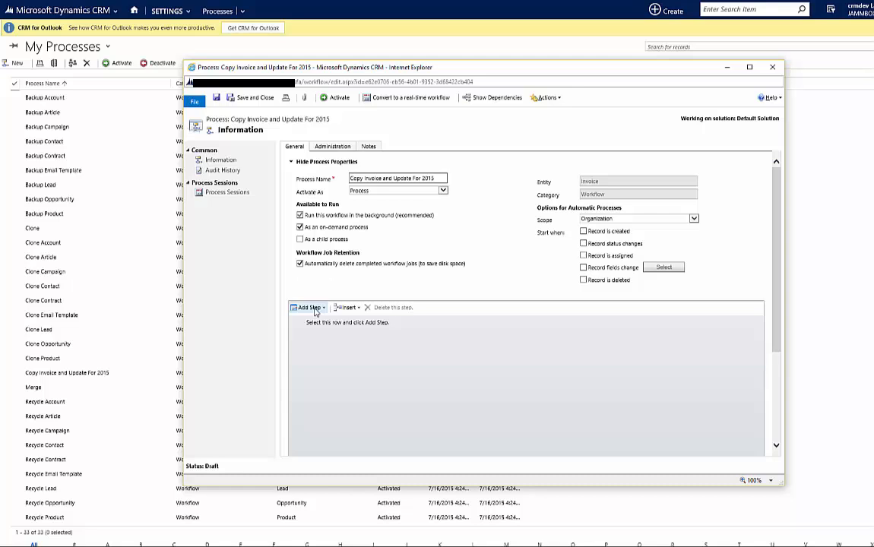
- Add a Cobalt Snapshot Configurable Clone step described as 'Copy Invoice and Product Details'
click(307, 307)
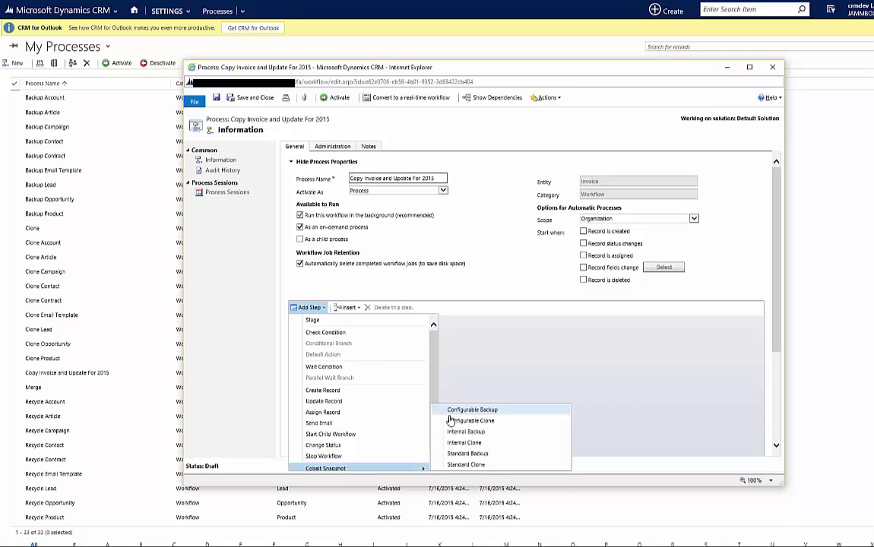
click(483, 420)
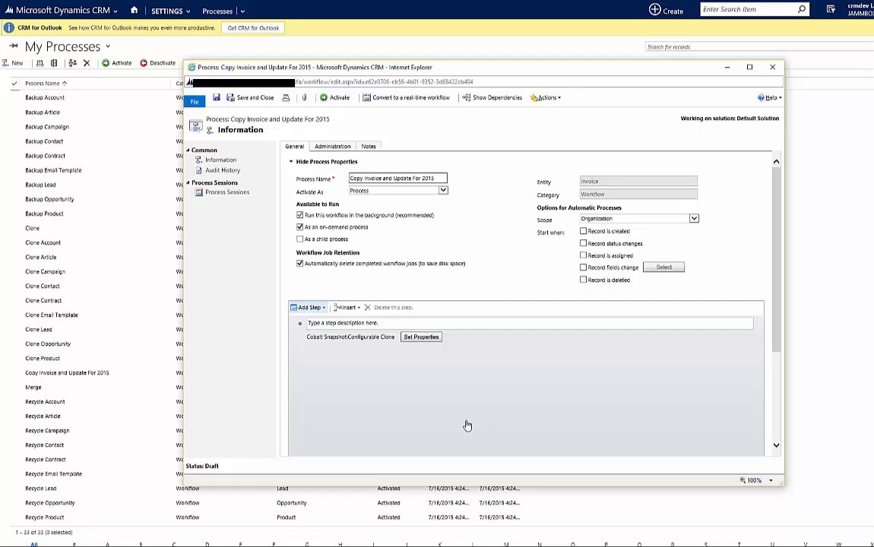
click(352, 323)
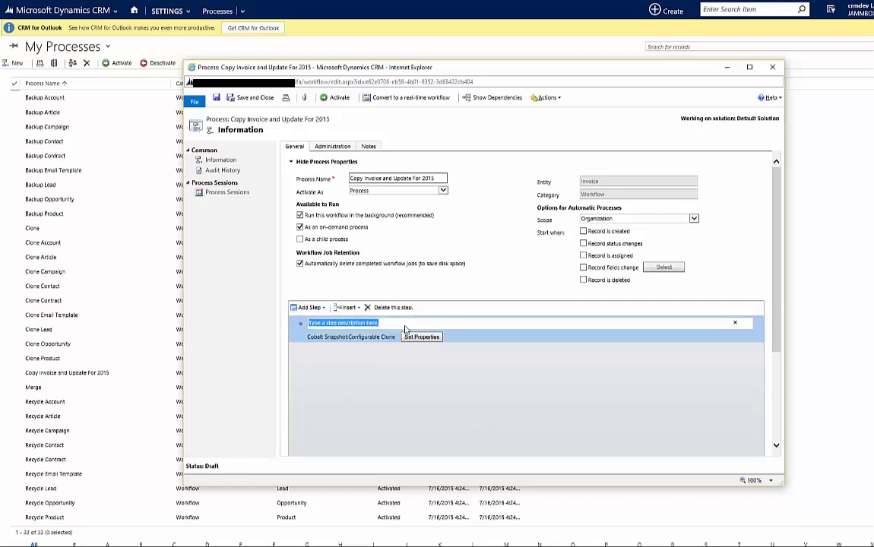
text(Copy Invoice and Product Details)
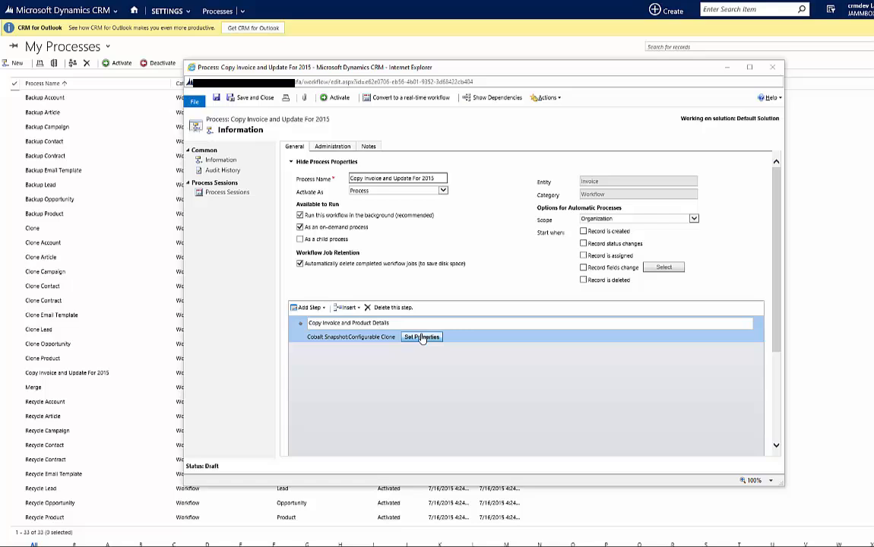
click(421, 338)
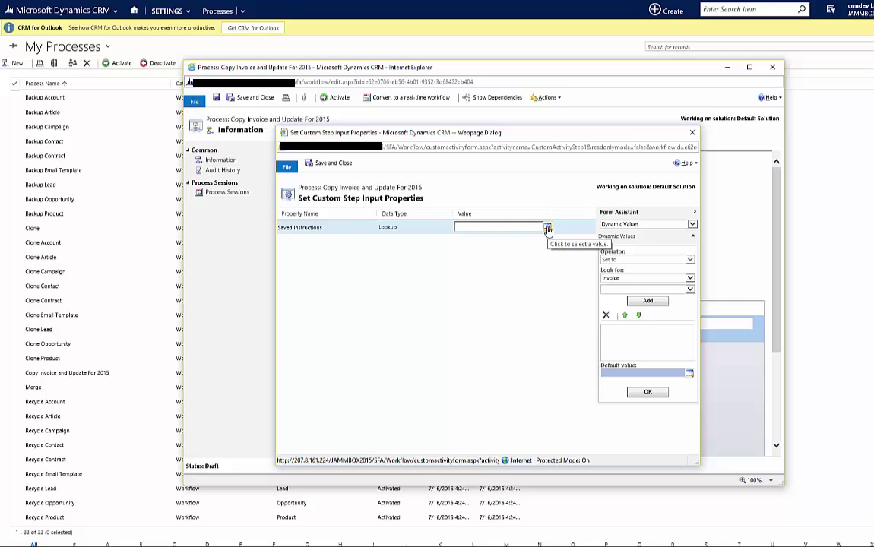
- From the Saved Instructions lookup, start a new snapshot instruction record
click(545, 227)
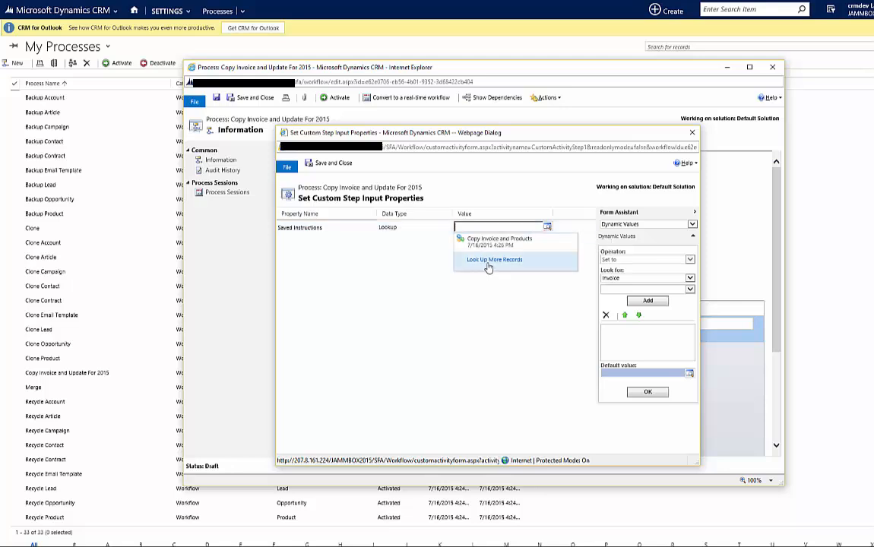
click(494, 258)
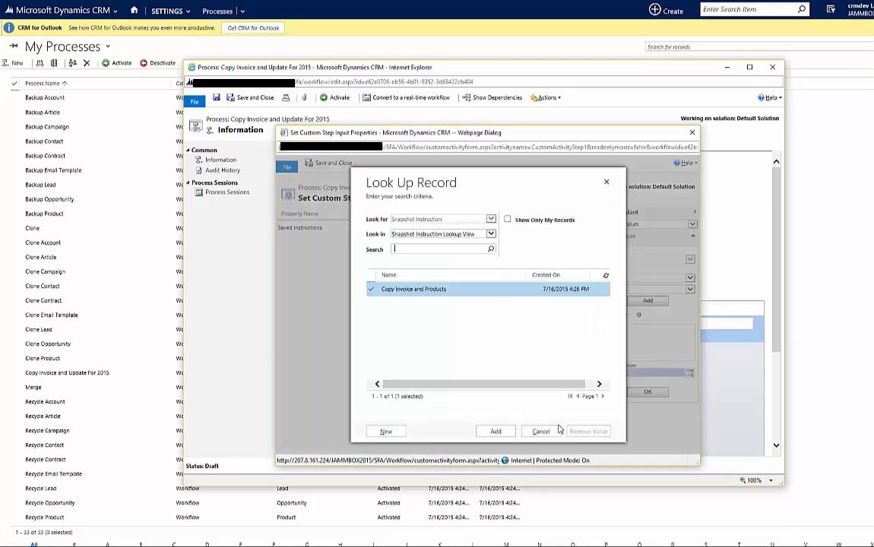
mouse_move(386, 432)
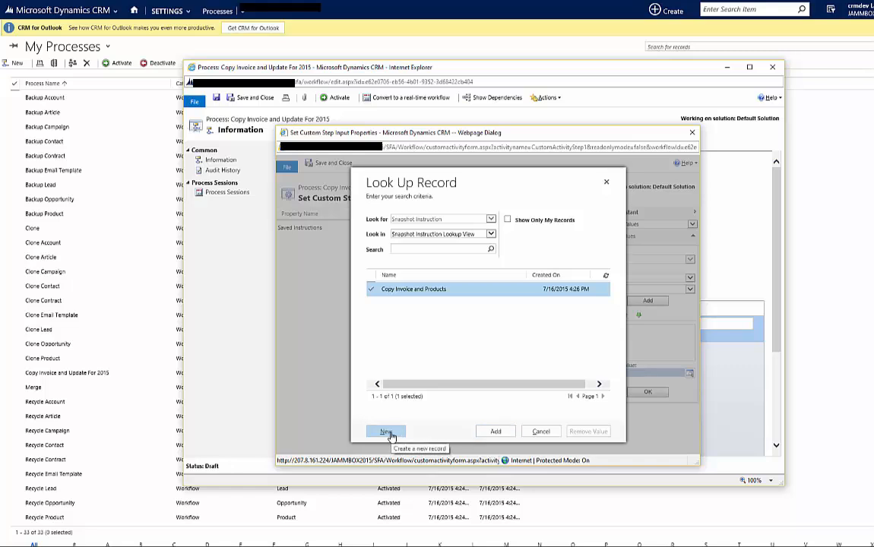
click(386, 432)
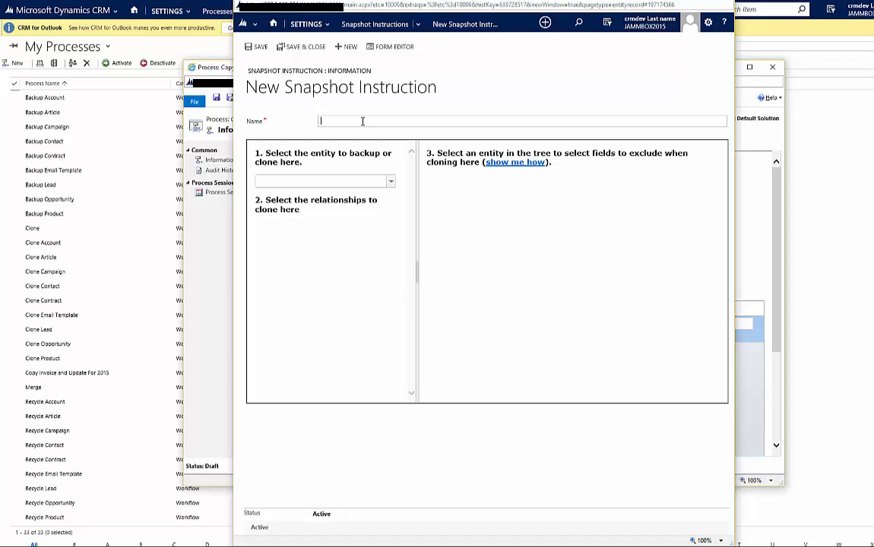
- Name the instruction 'Copy Invoice and Products (No Name)' and choose Invoice as the entity to clone
text(Copy Invoice and)
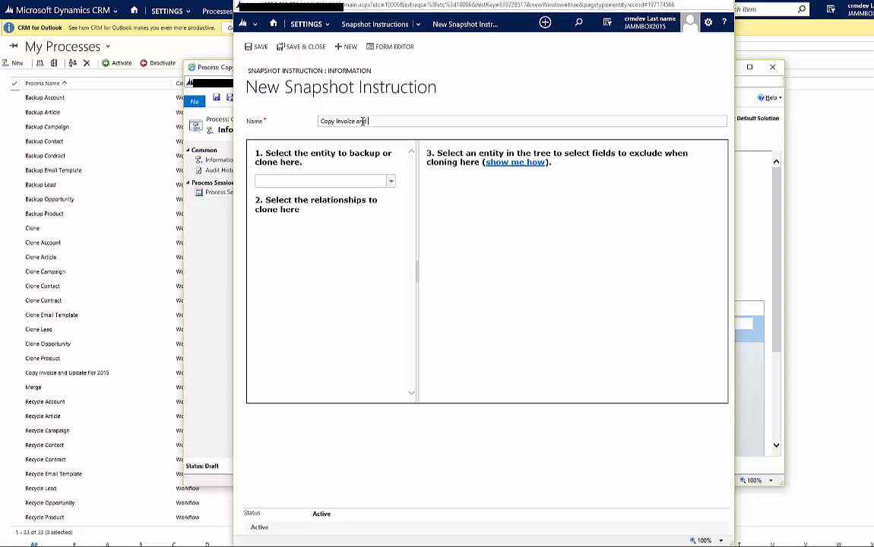
text(Products)
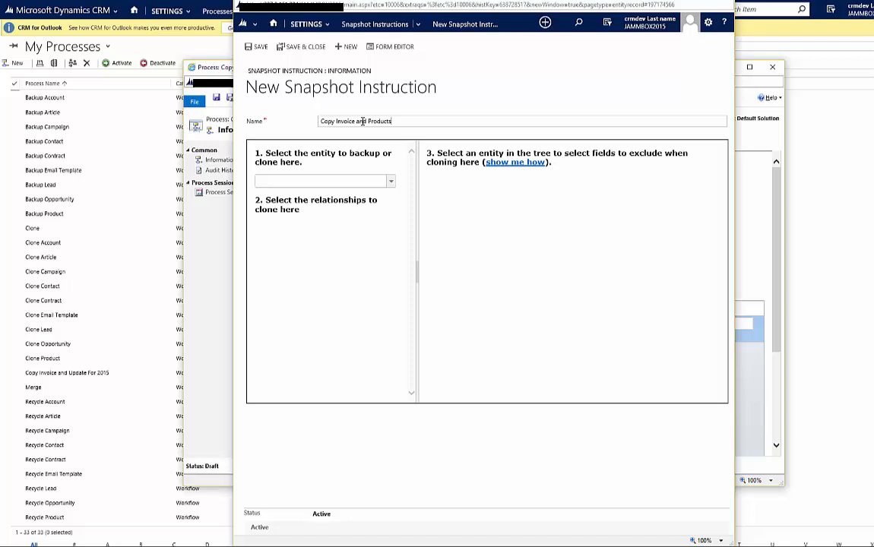
text(U)
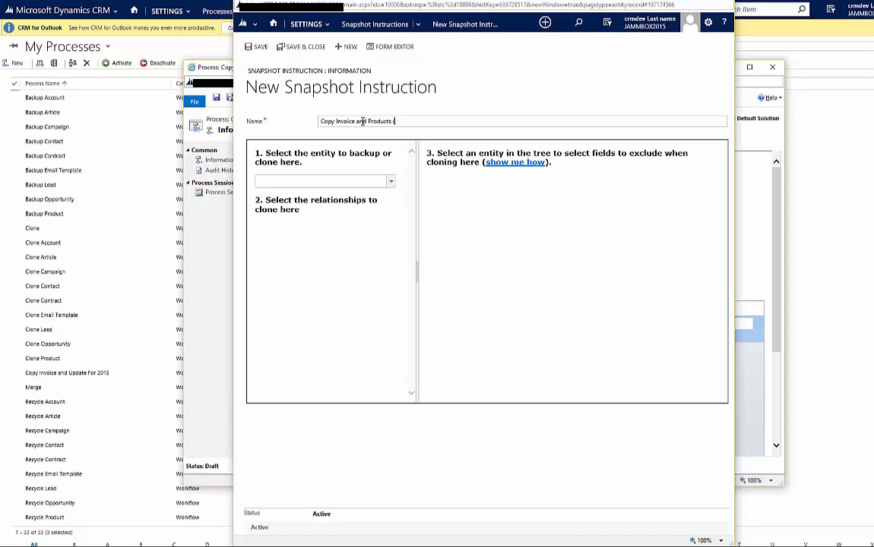
text((No)
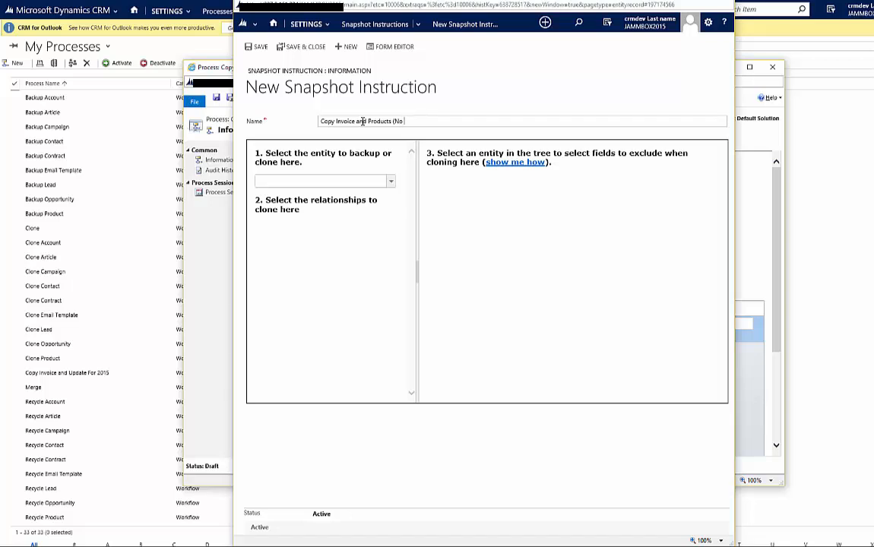
text(Name_)
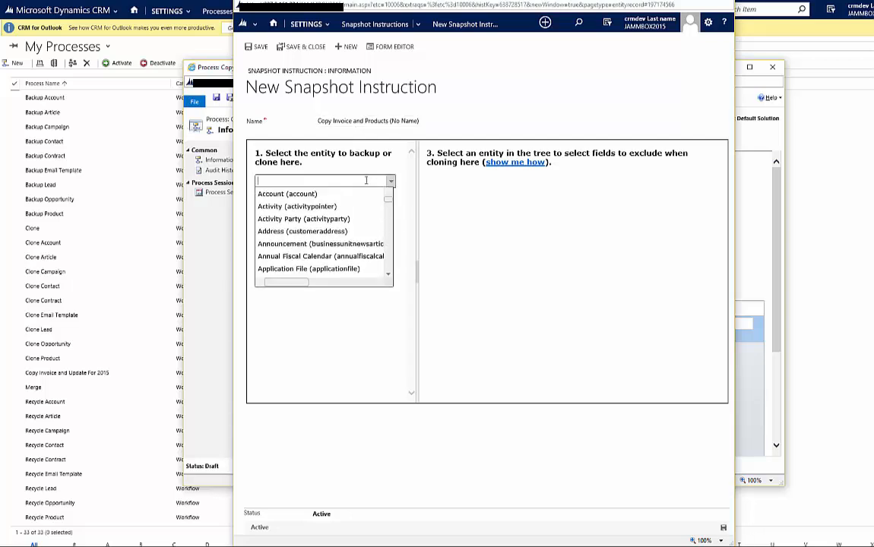
text(Invoice)
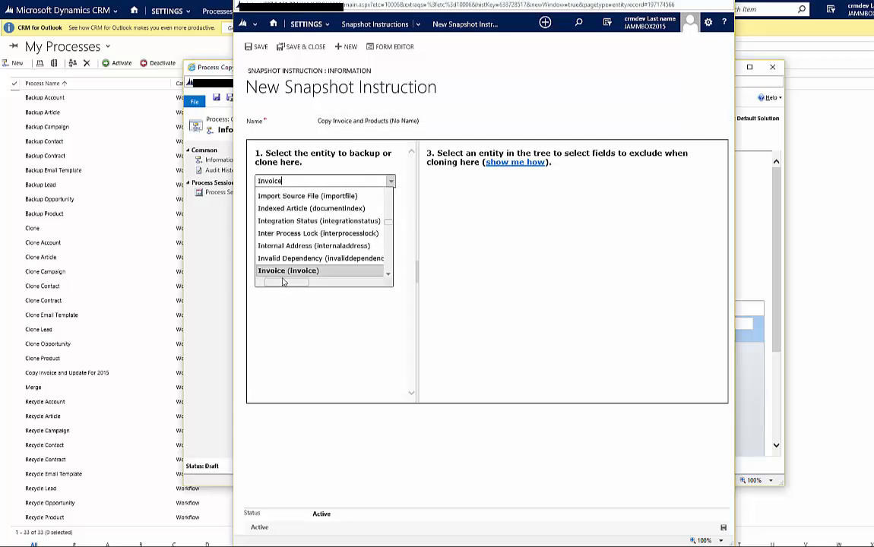
click(289, 270)
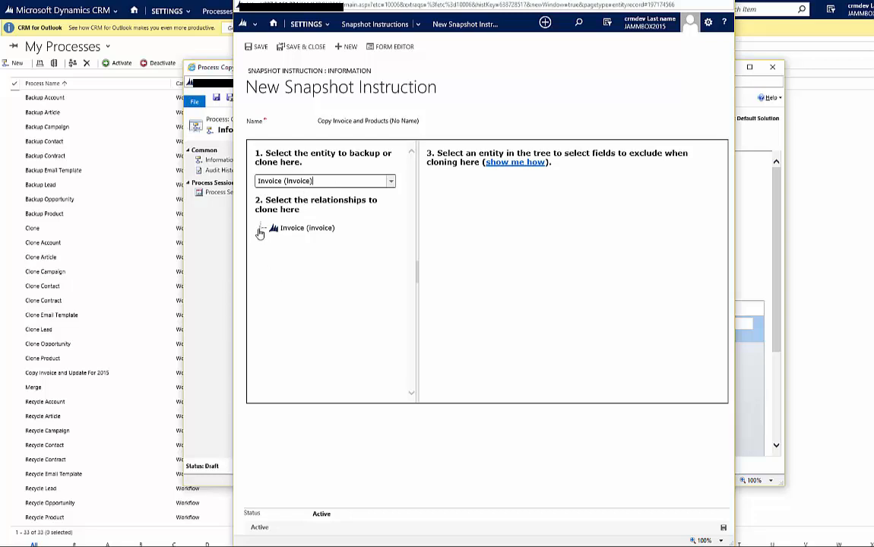
- Include Invoice Product records, exclude the Name field, and save the instruction
click(261, 228)
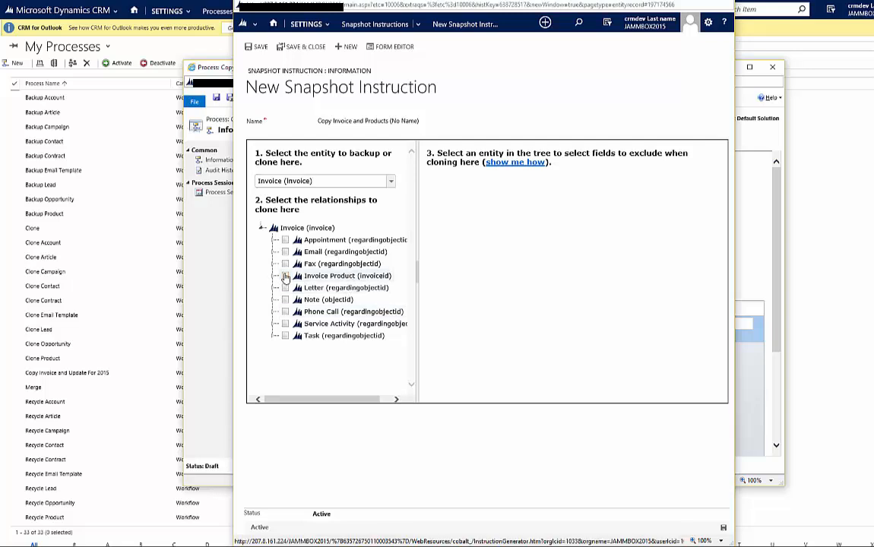
click(286, 275)
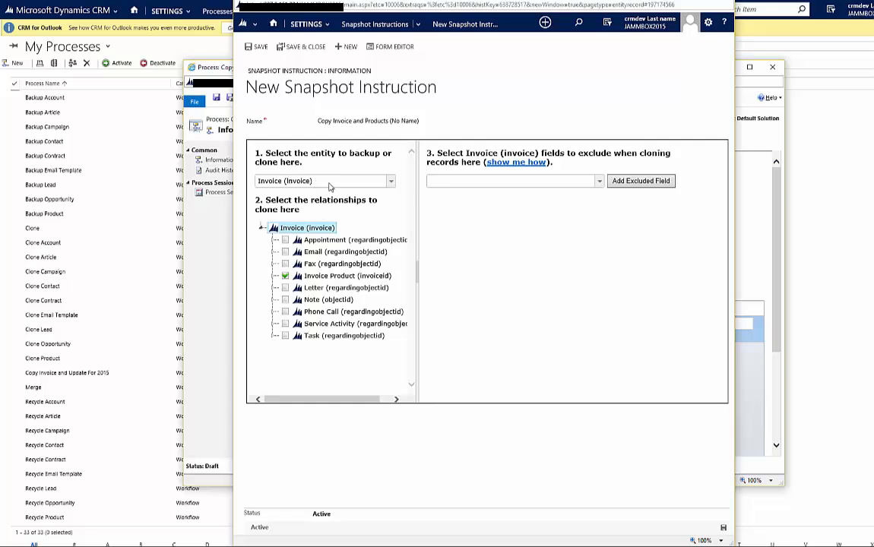
mouse_move(367, 231)
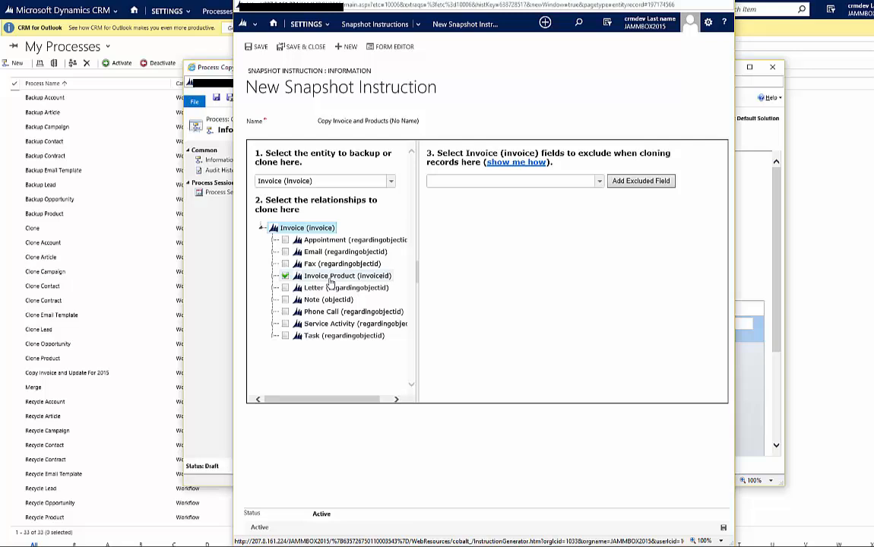
mouse_move(533, 179)
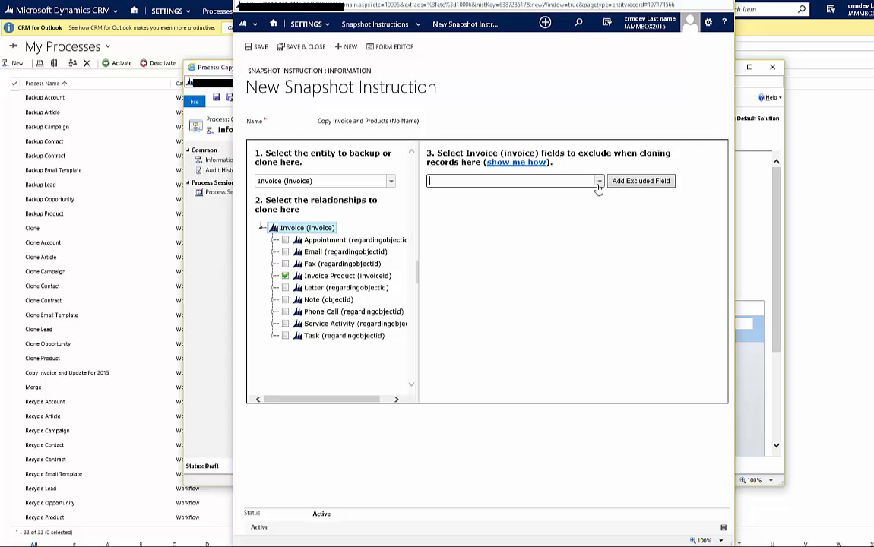
click(599, 181)
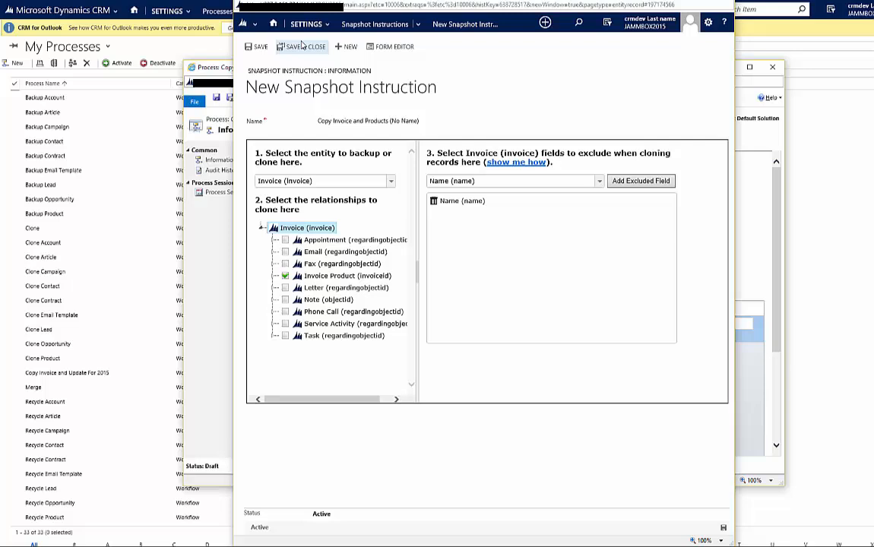
mouse_move(296, 47)
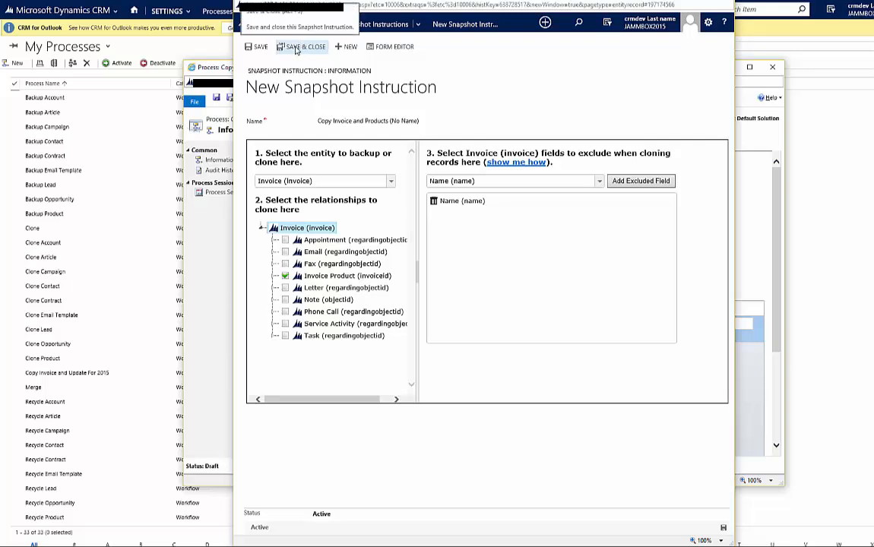
click(298, 45)
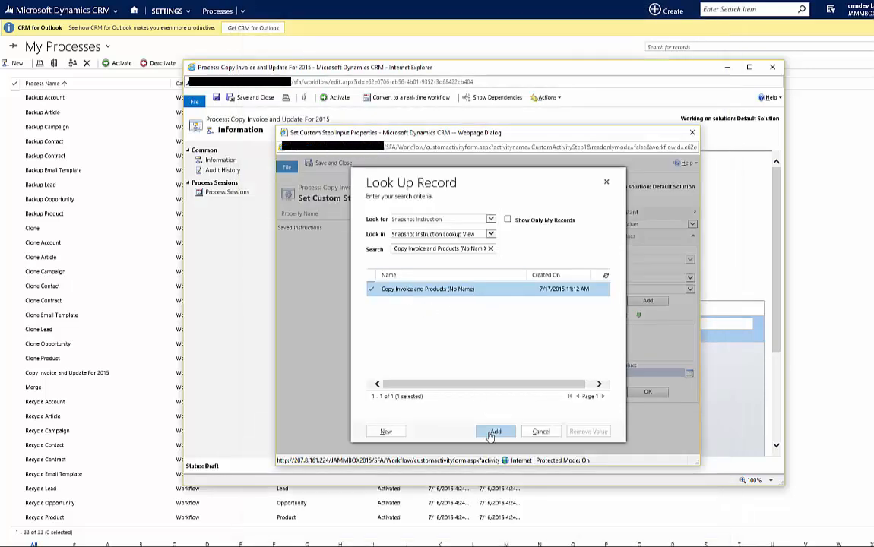
- Add the chosen snapshot instruction as the clone step's Saved Instructions and save the properties
click(494, 432)
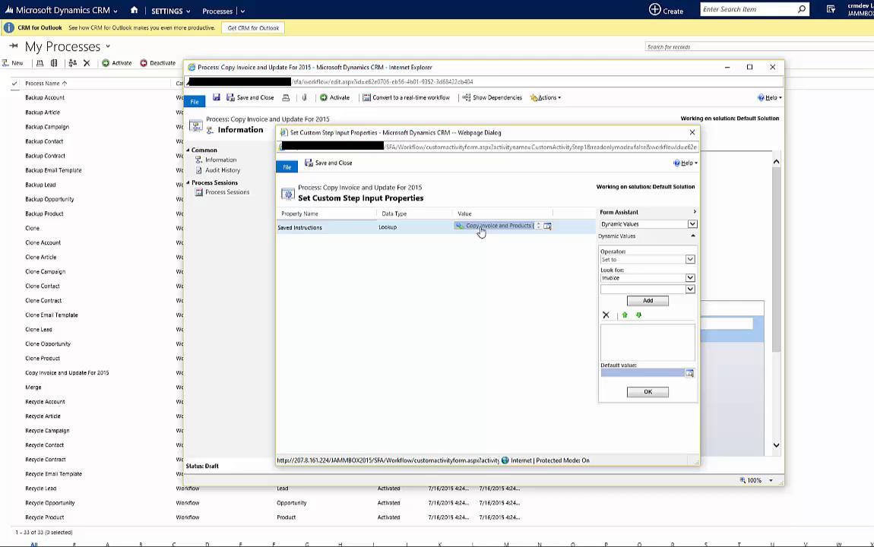
click(647, 392)
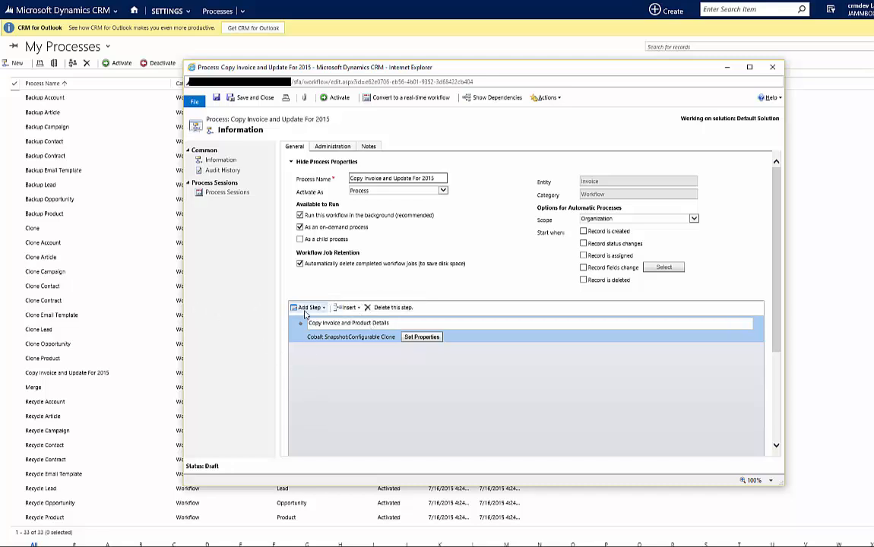
click(307, 307)
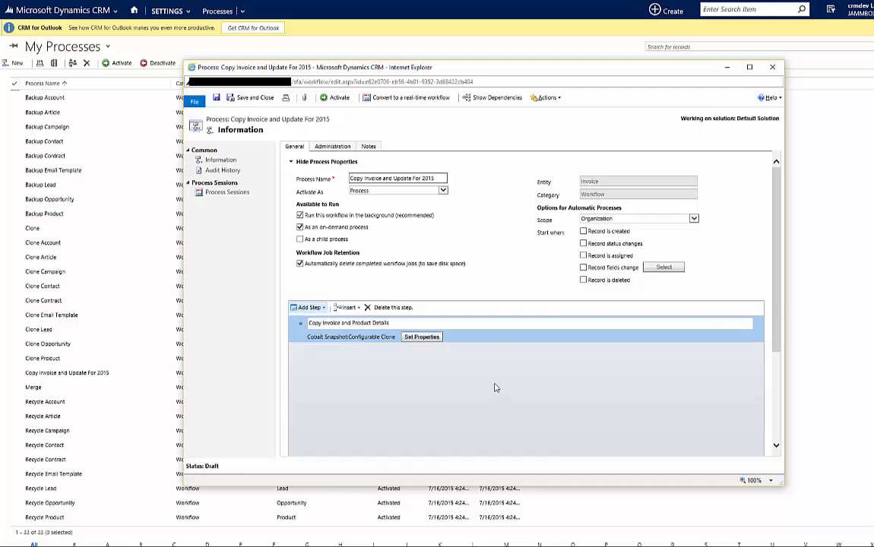
click(307, 307)
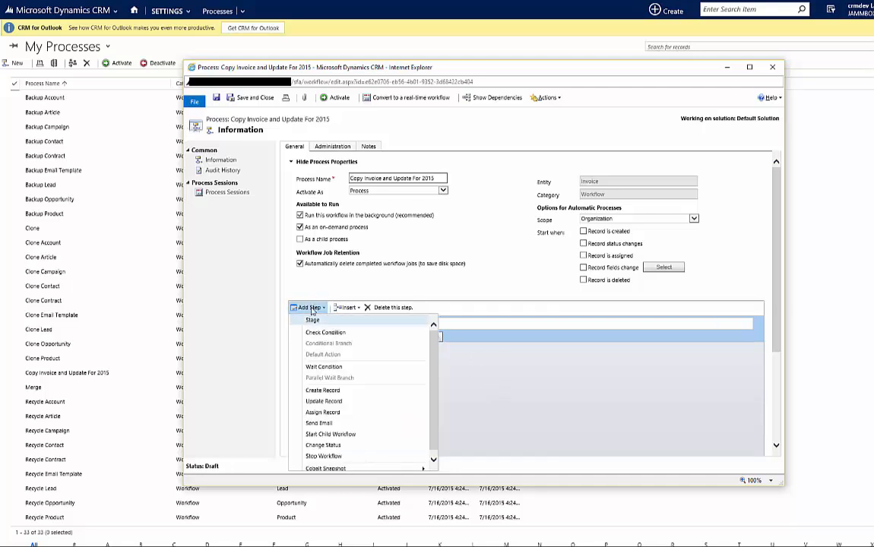
mouse_move(330, 434)
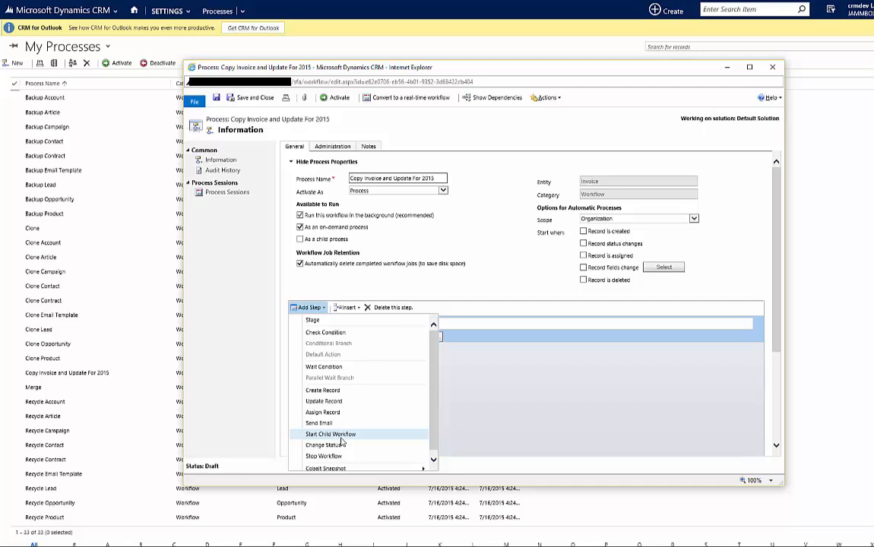
- Add a Start Child Workflow step 'Update Cloned Invoice' on the cloned invoice and look up its process
click(330, 435)
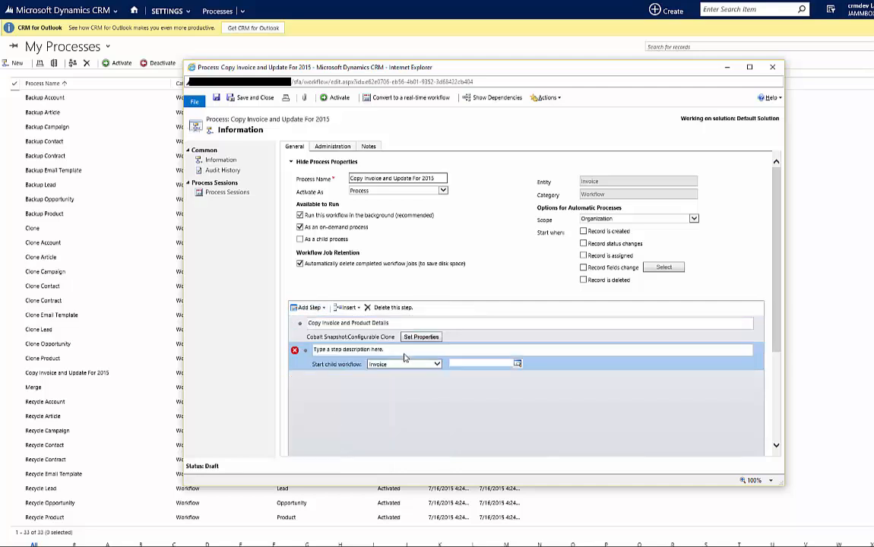
text(Update Cloned I)
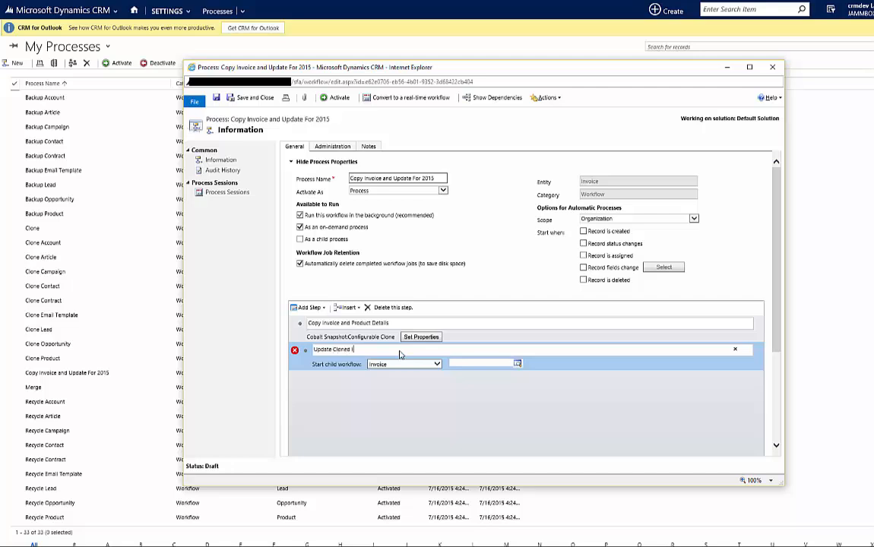
text(nvoice)
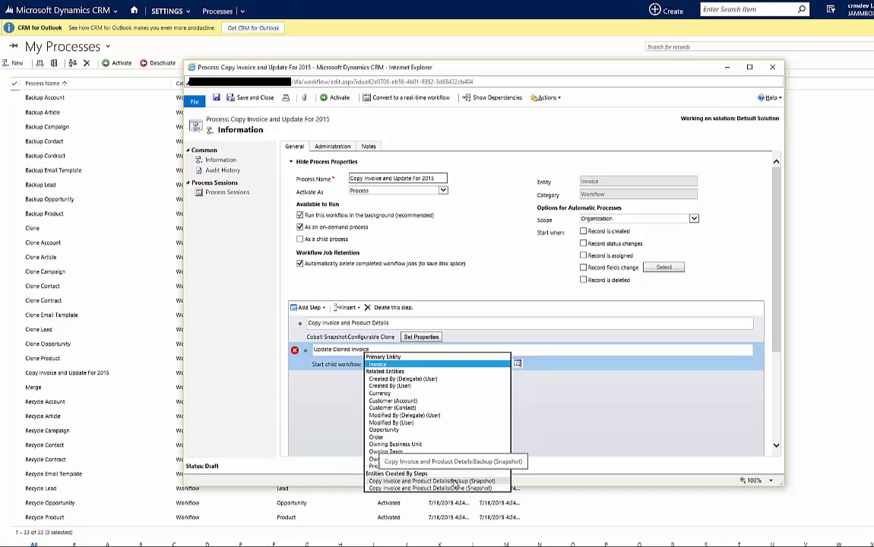
mouse_move(438, 488)
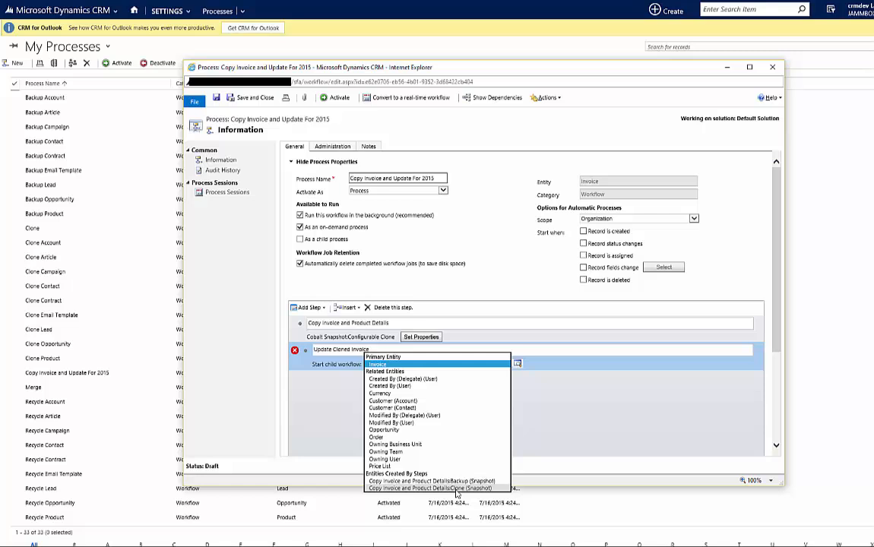
mouse_move(460, 490)
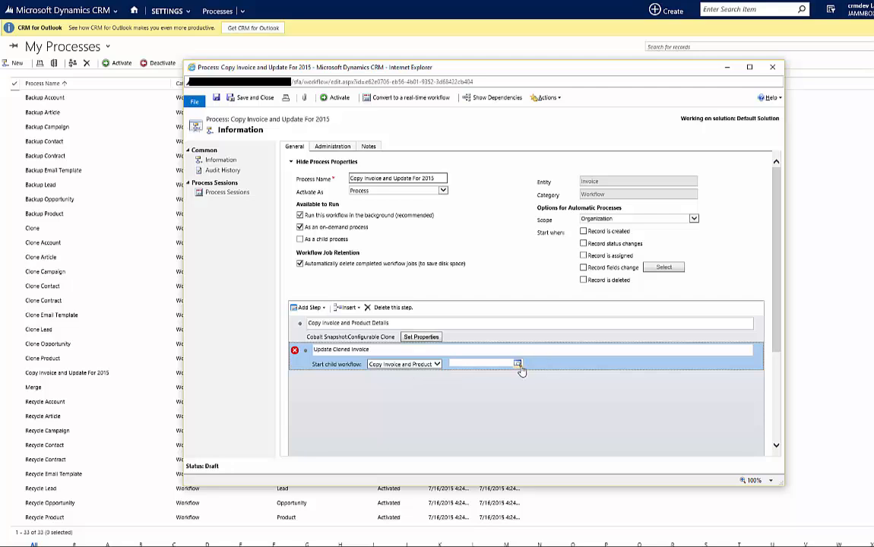
click(516, 363)
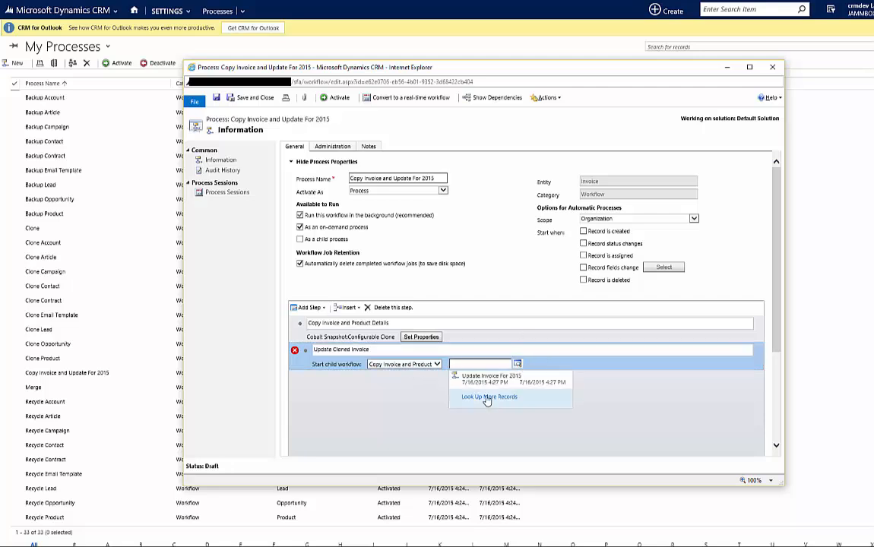
click(486, 397)
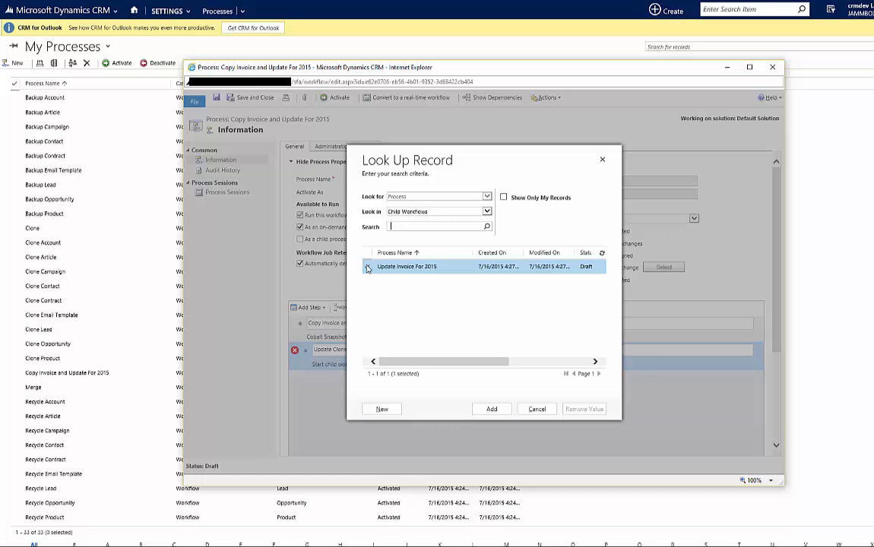
- Create a new workflow 'Update Invoice For 2015' on the Snapshot entity from the lookup
click(368, 266)
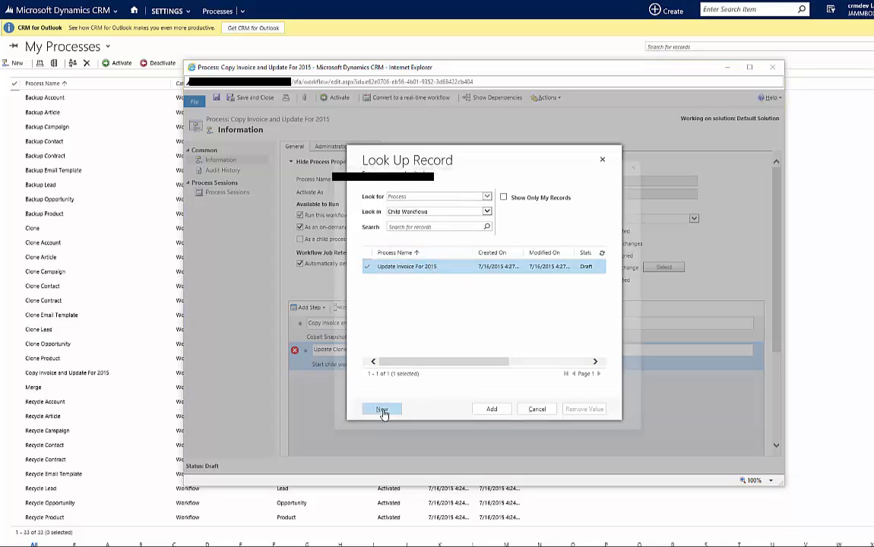
click(382, 409)
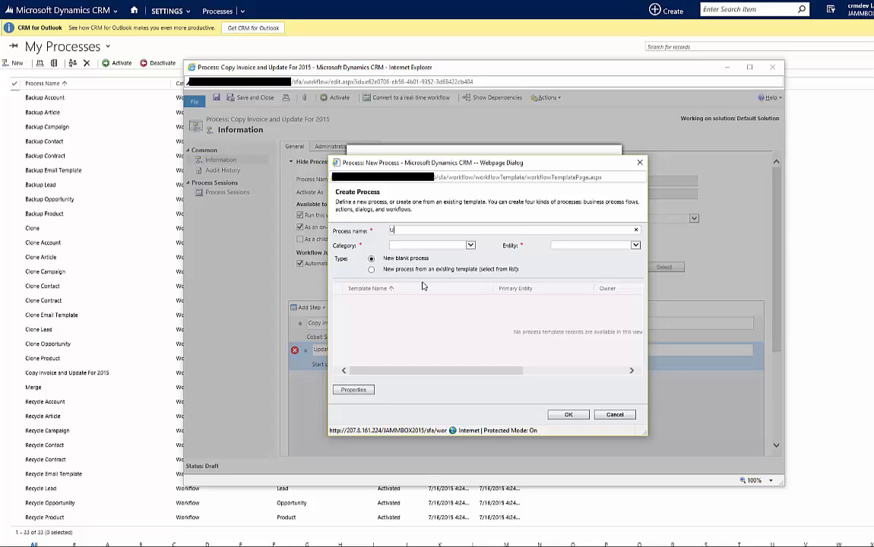
text(Update Invoice For 2015)
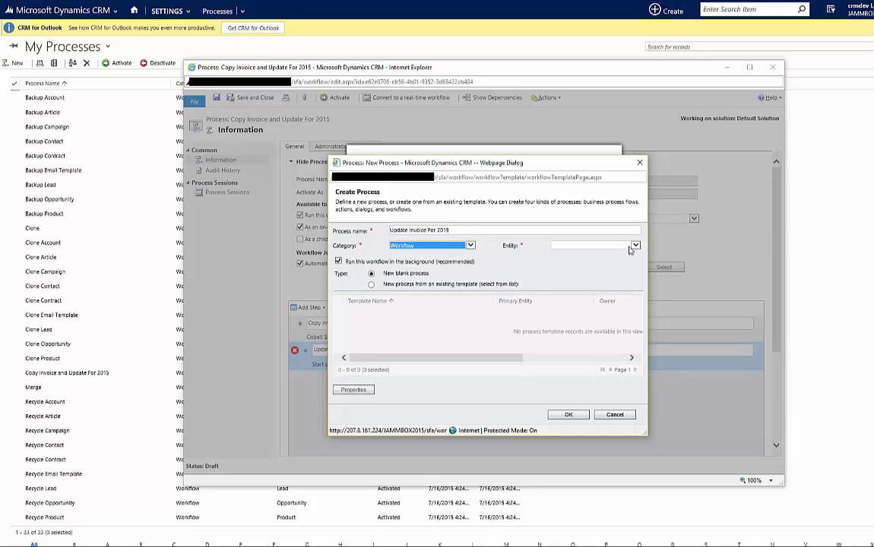
click(634, 245)
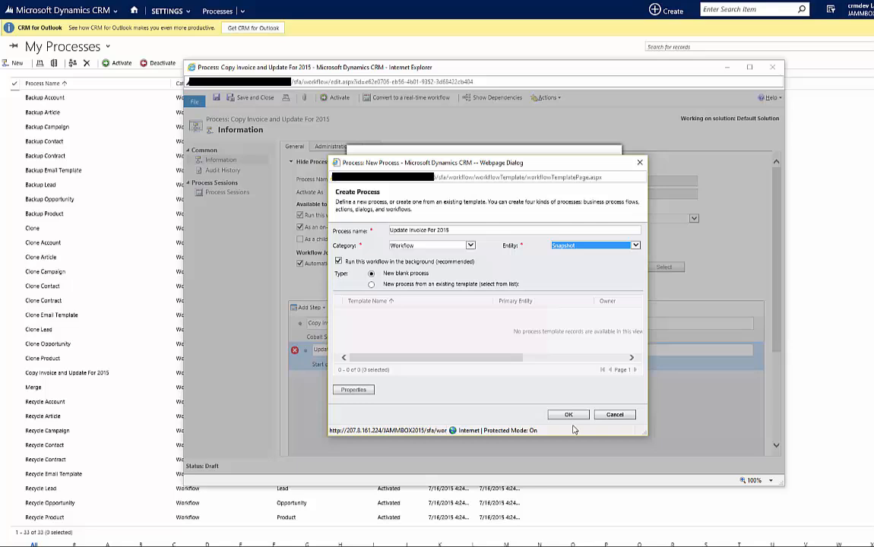
click(569, 413)
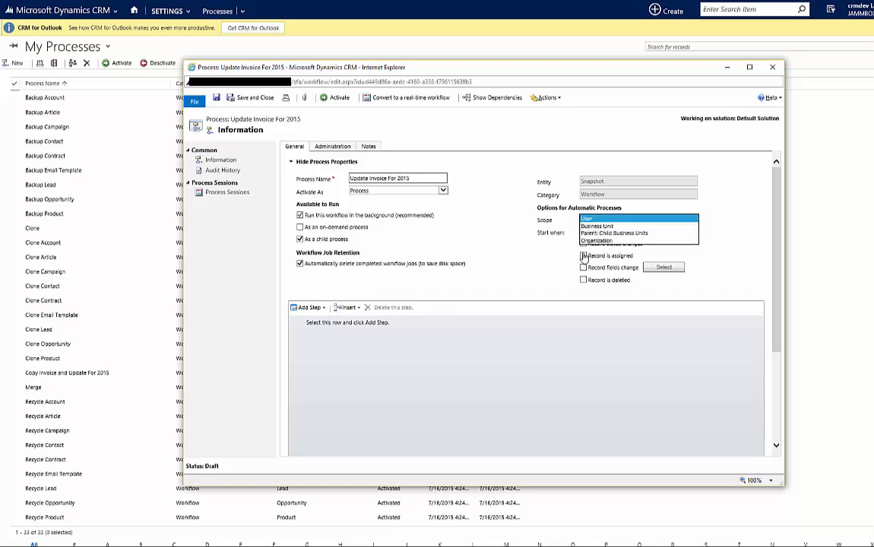
- Add an Update Record step 'Update for 2015' targeting the Regarding (Invoice) record
click(620, 240)
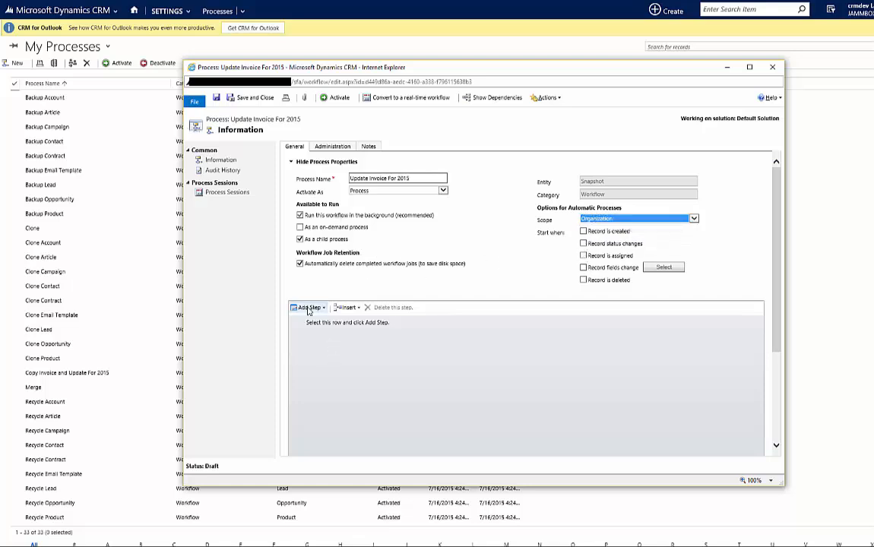
click(307, 307)
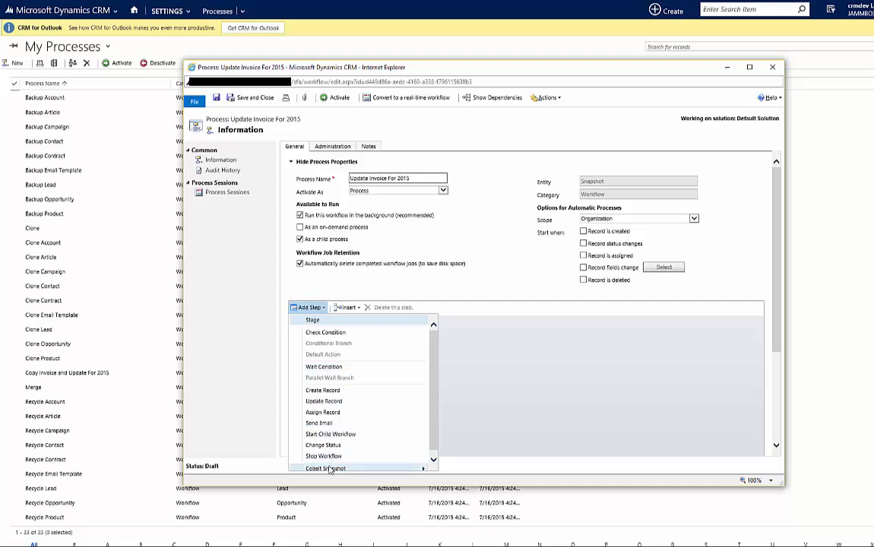
click(323, 401)
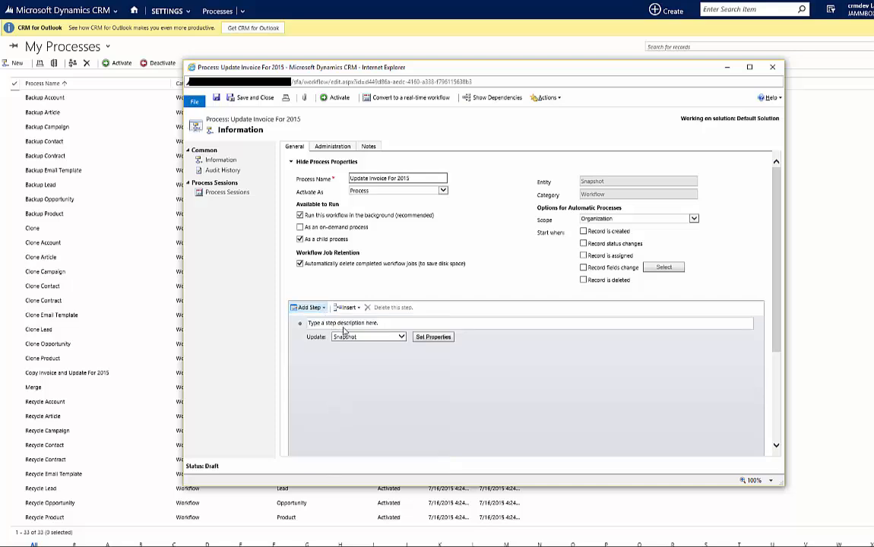
click(342, 322)
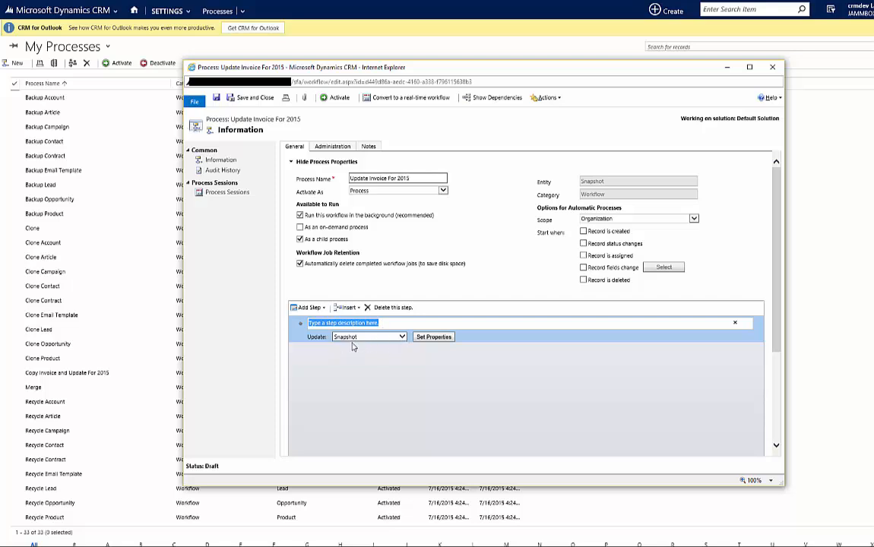
mouse_move(364, 342)
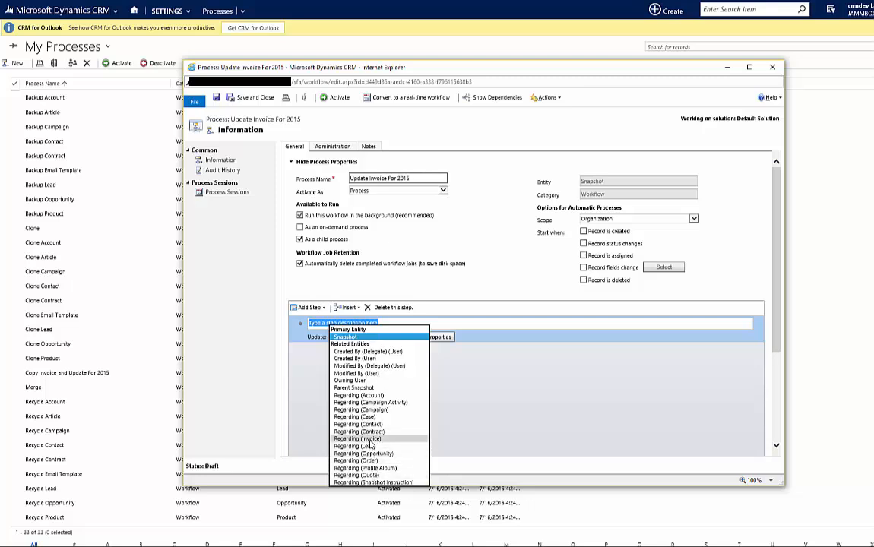
click(362, 438)
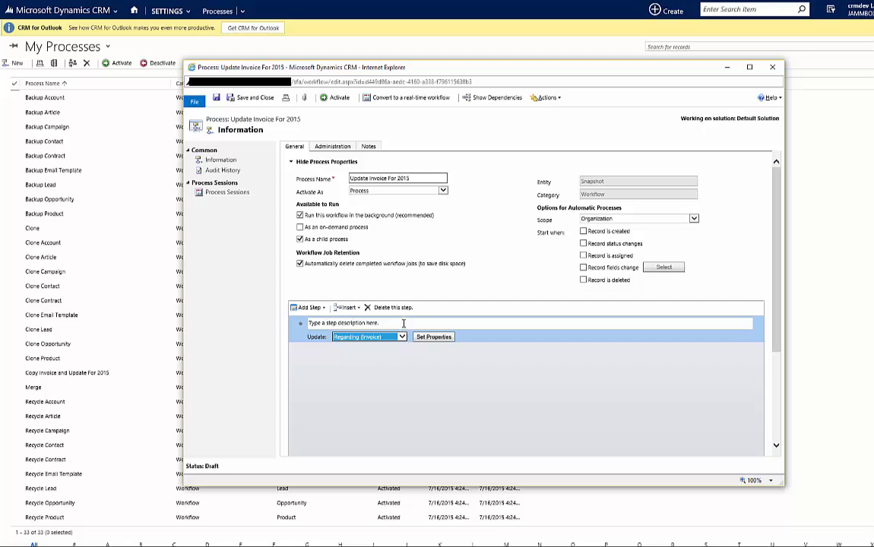
text(Update for 2015)
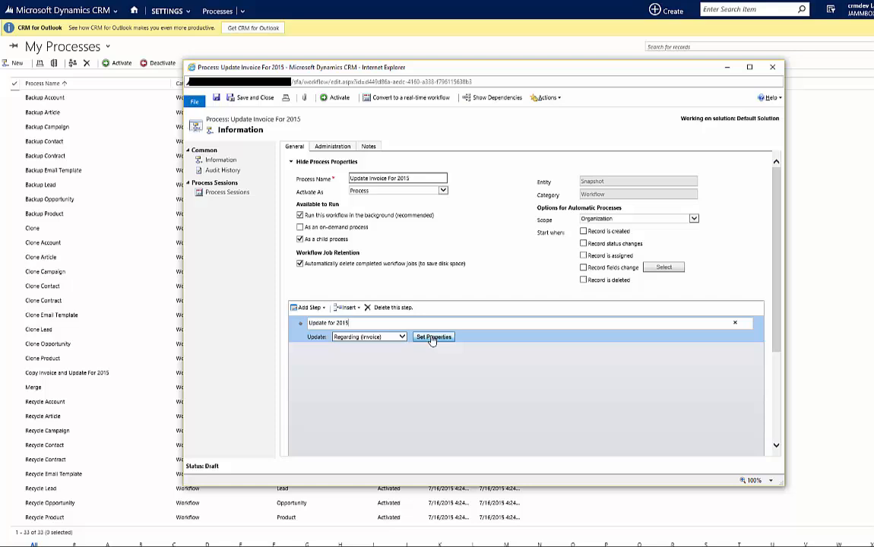
click(434, 337)
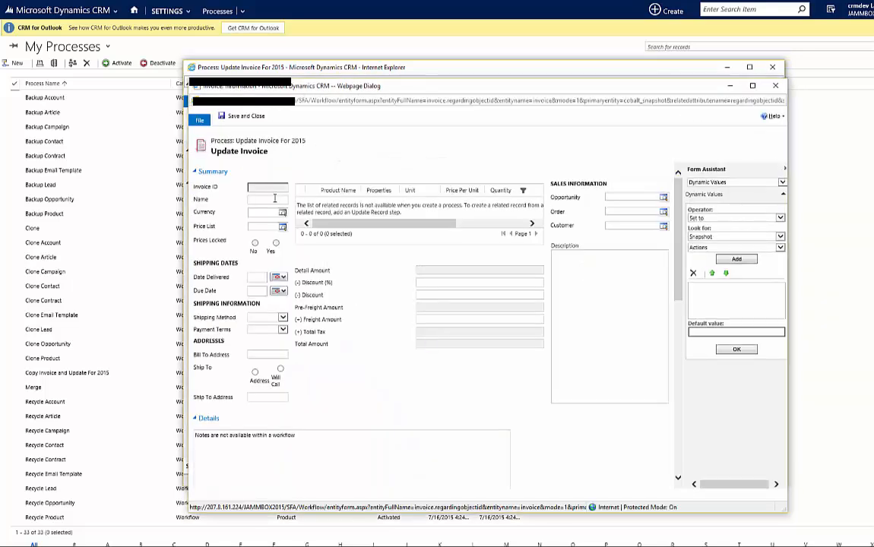
- Set the invoice Name to a 2015 value, then activate the Update Invoice For 2015 workflow
text(2015 A)
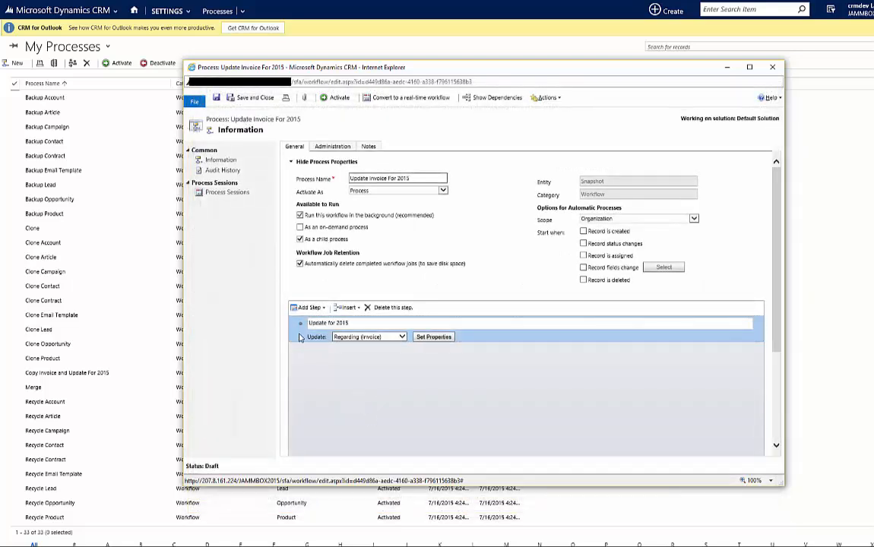
click(338, 98)
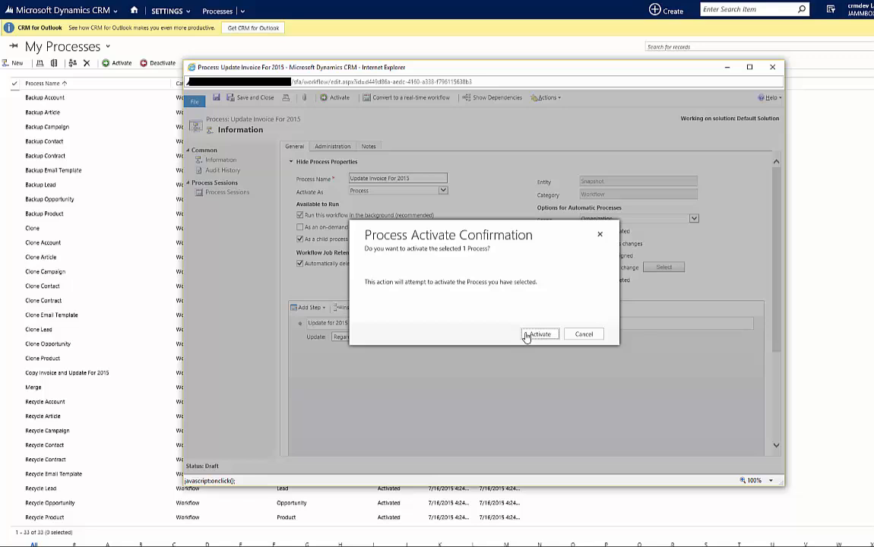
click(540, 335)
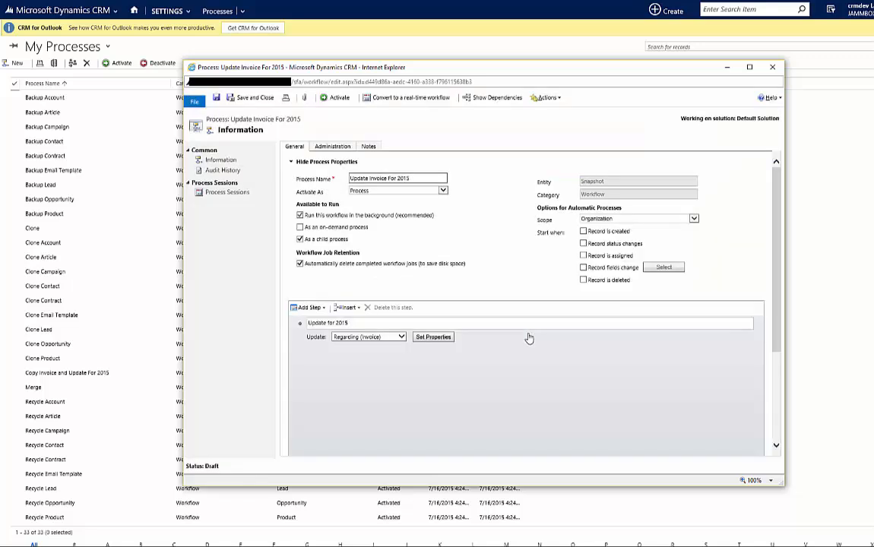
click(334, 97)
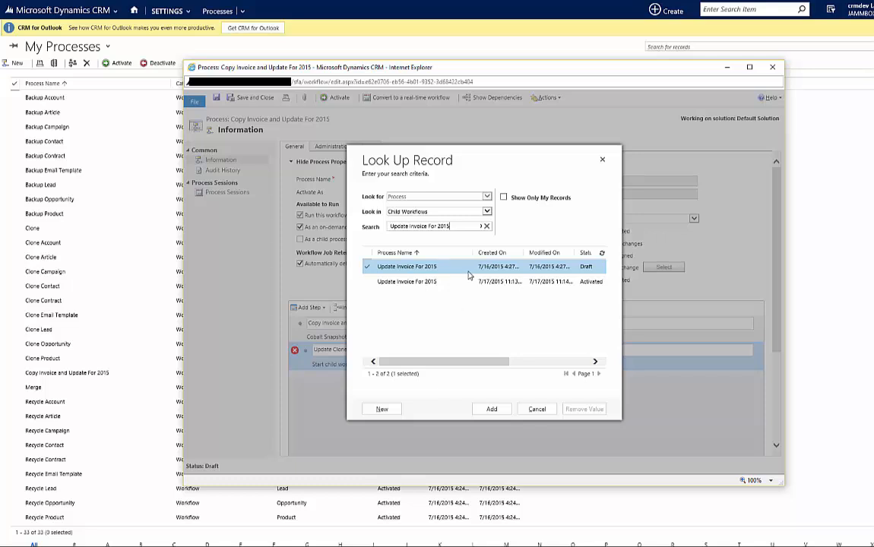
- Pick Update Invoice For 2015 as the child workflow and activate Copy Invoice and Update For 2015
click(408, 281)
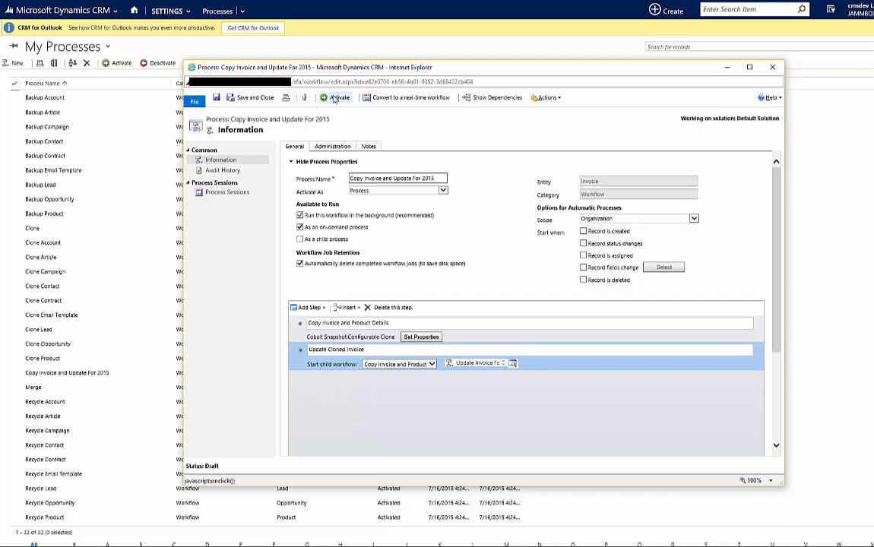
mouse_move(338, 97)
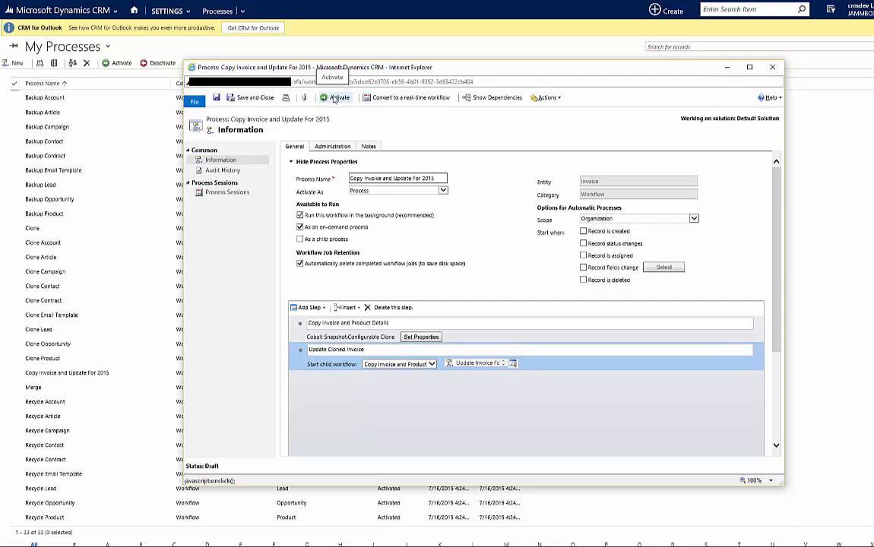
click(334, 98)
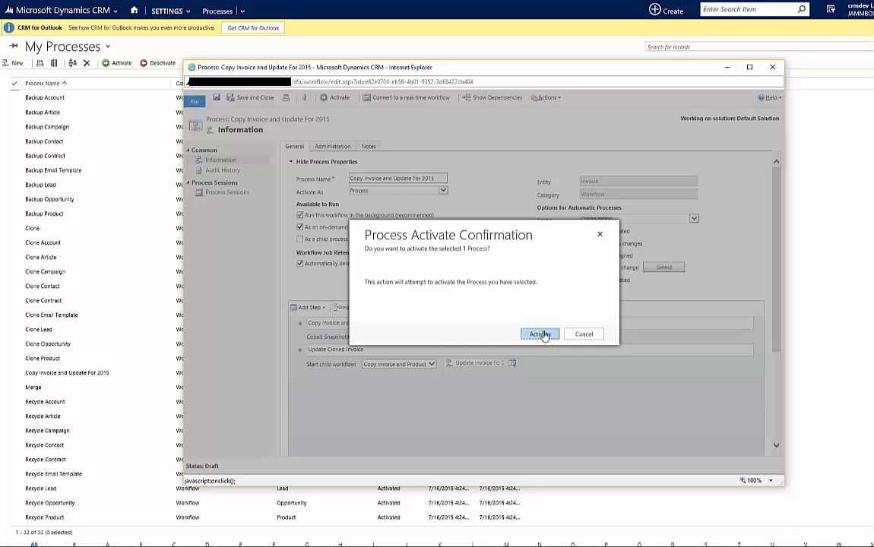
click(541, 335)
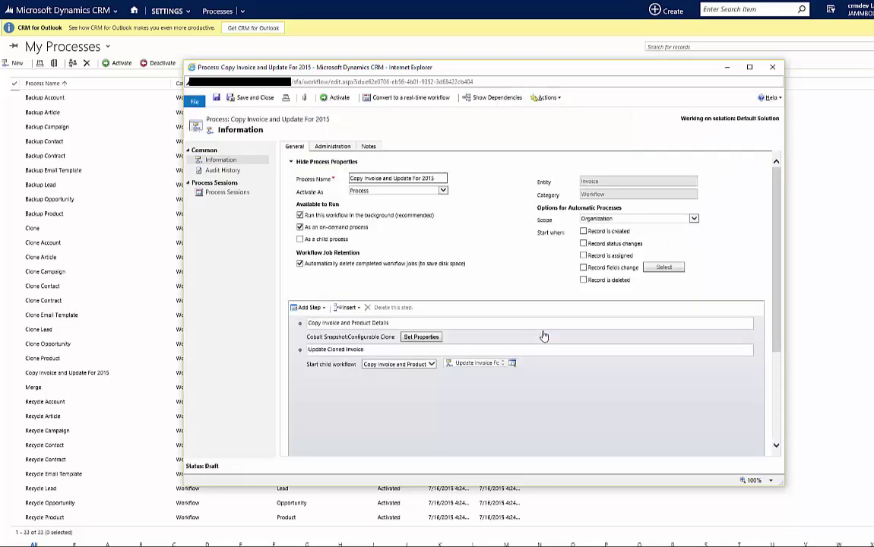
click(334, 97)
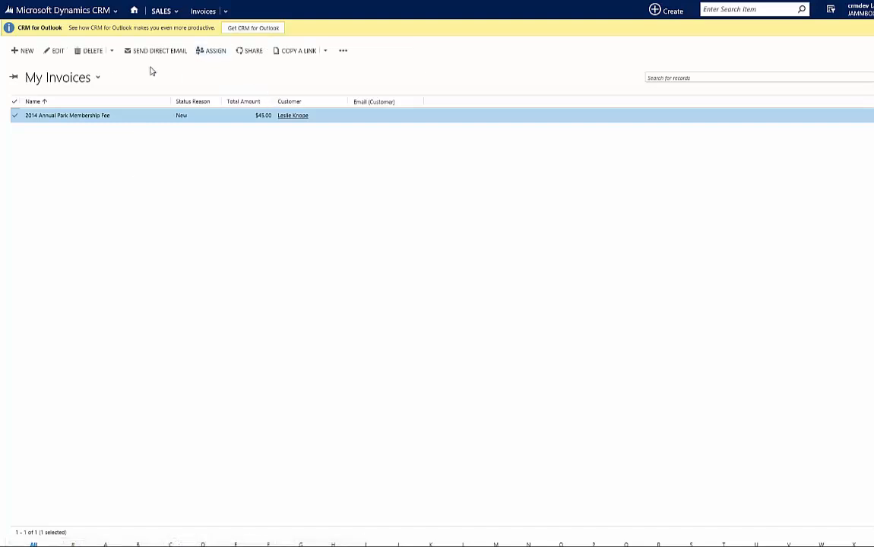
- Run the Copy Invoice and Update For 2015 workflow on the 2014 Annual Park Membership Fee invoice and view it
click(345, 52)
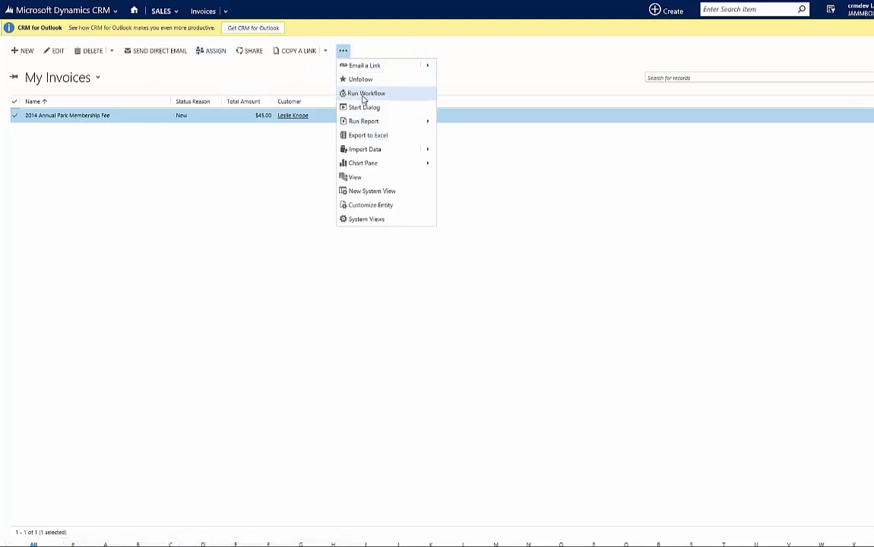
click(365, 92)
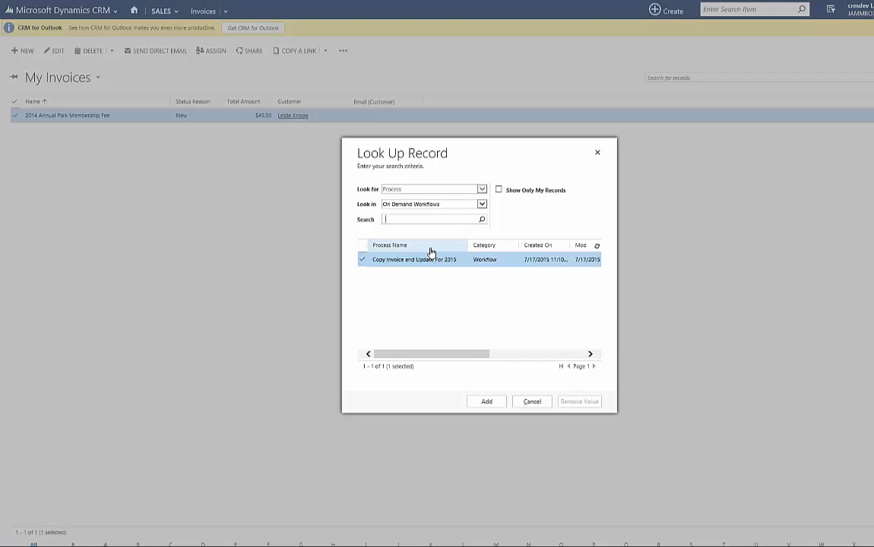
click(486, 402)
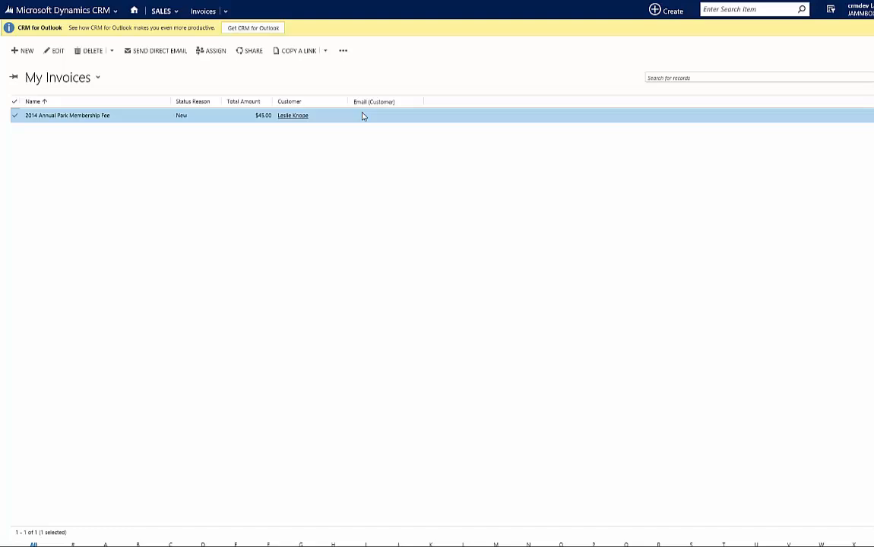
double_click(64, 116)
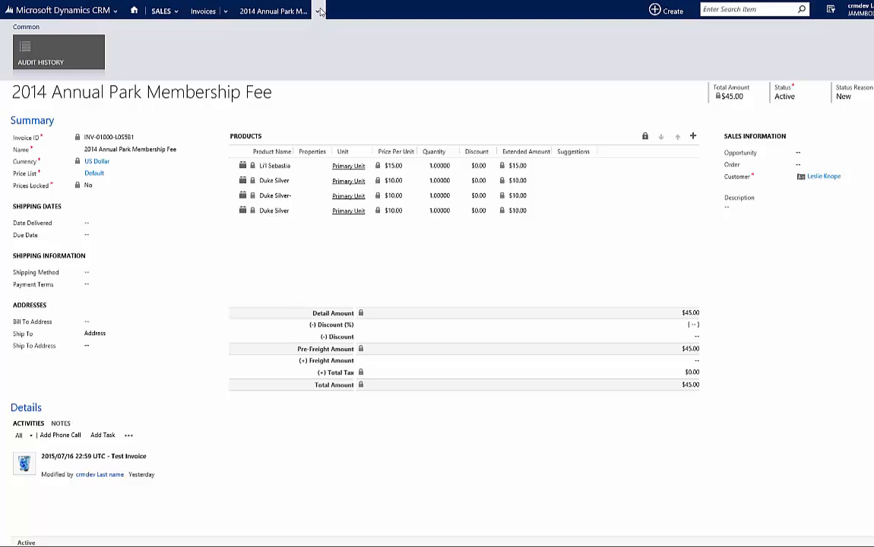
mouse_move(320, 18)
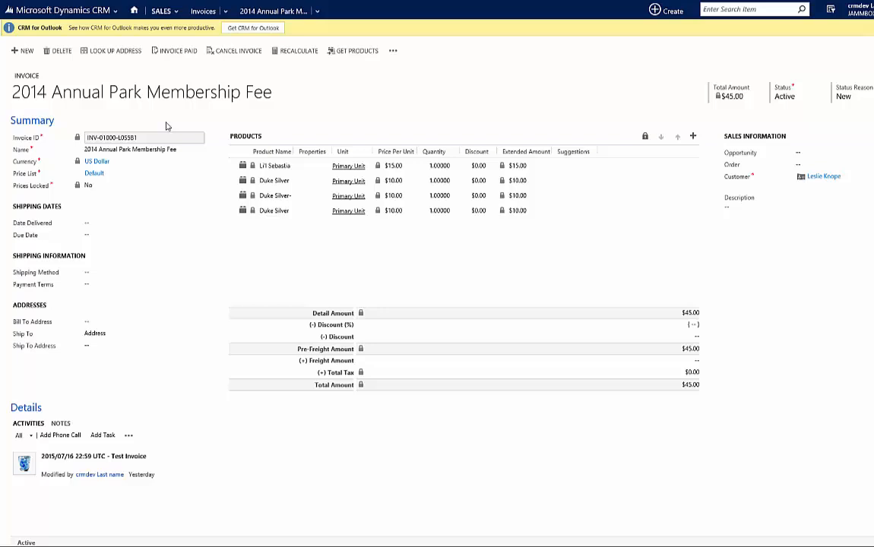
click(204, 10)
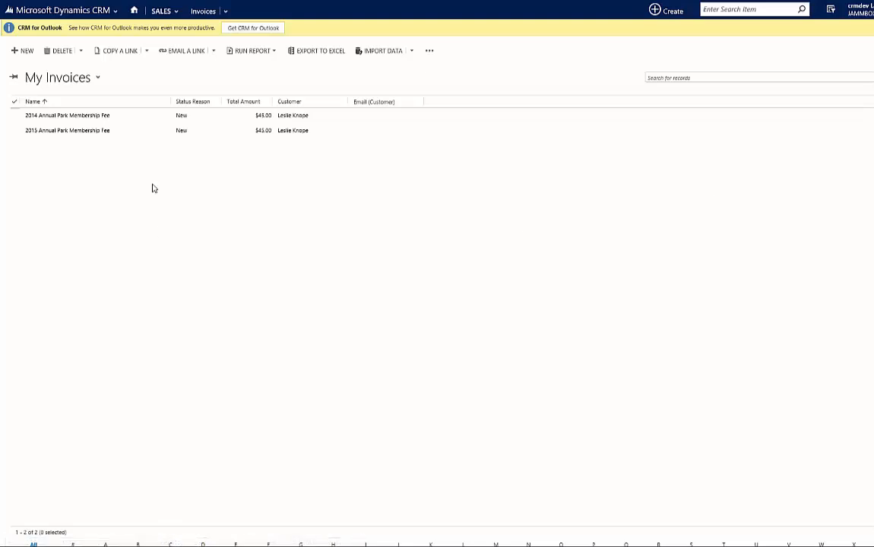
mouse_move(139, 134)
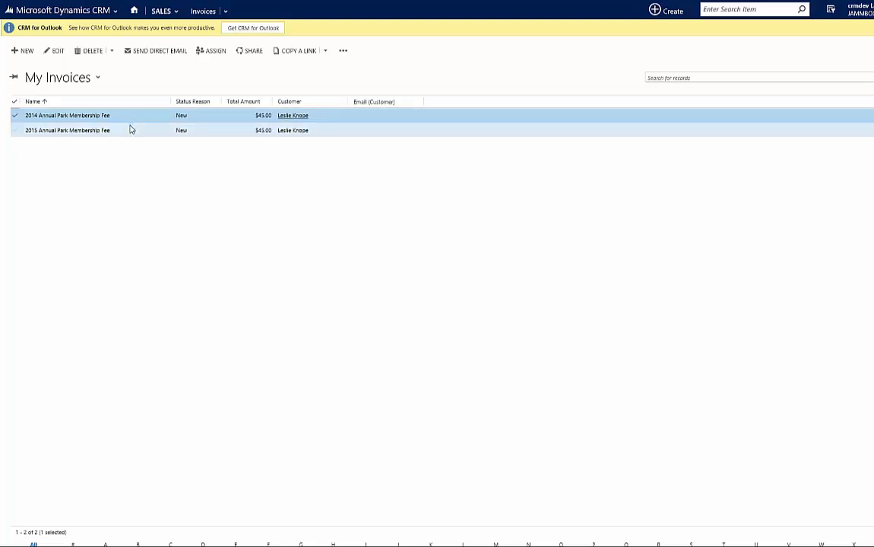
- Open the copied 2015 Annual Park Membership Fee invoice and verify its name
double_click(69, 131)
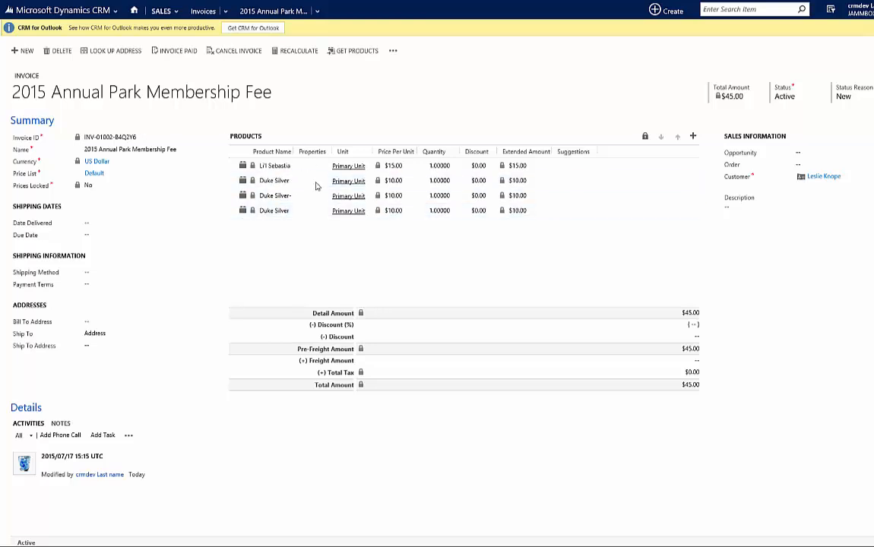
mouse_move(239, 273)
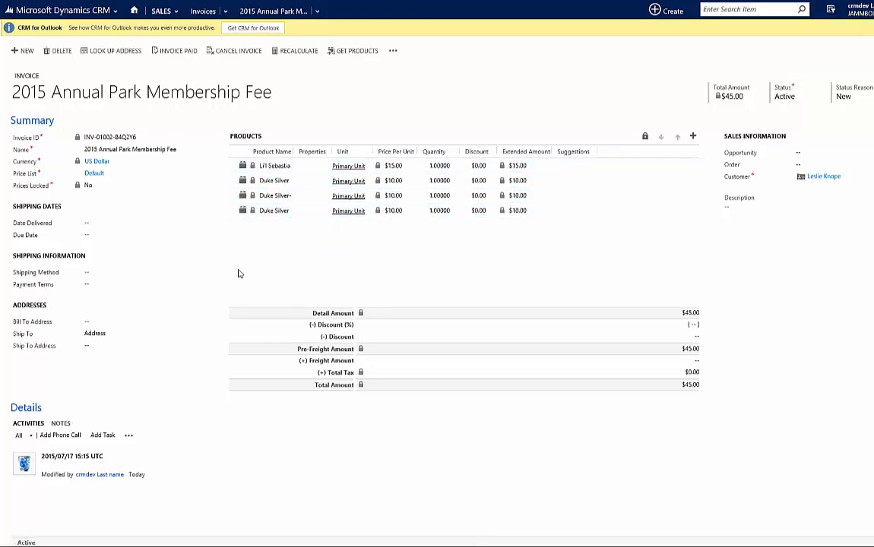
click(129, 149)
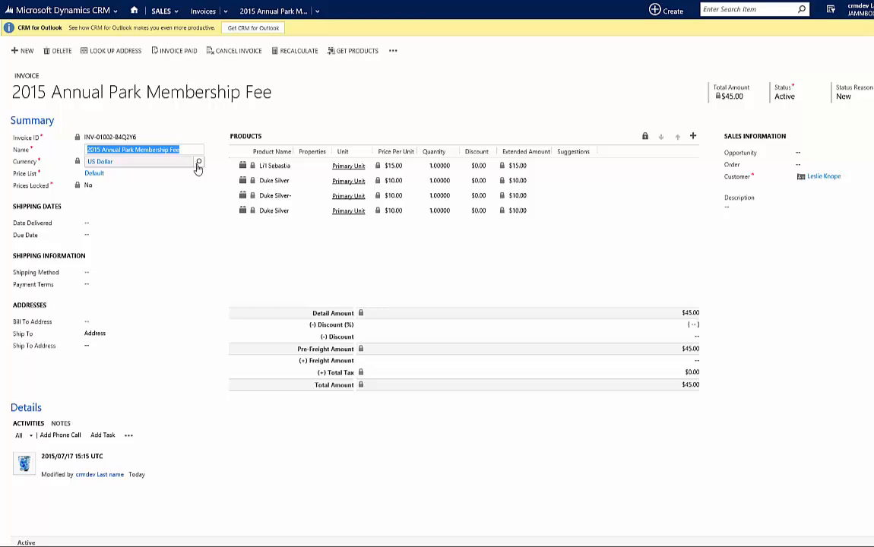